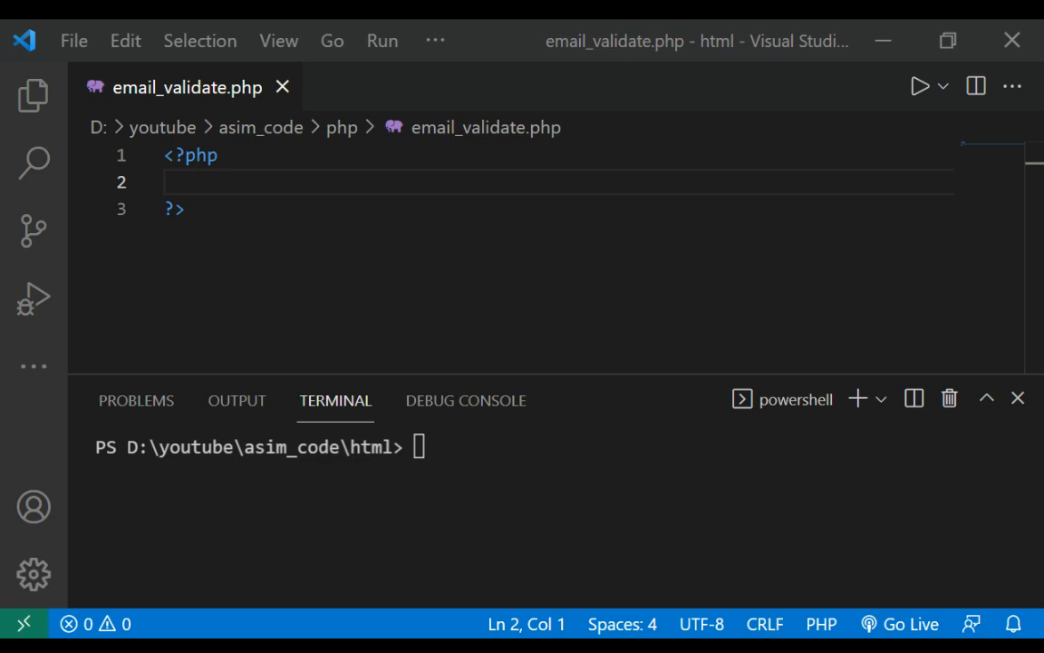
mouse_move(72, 40)
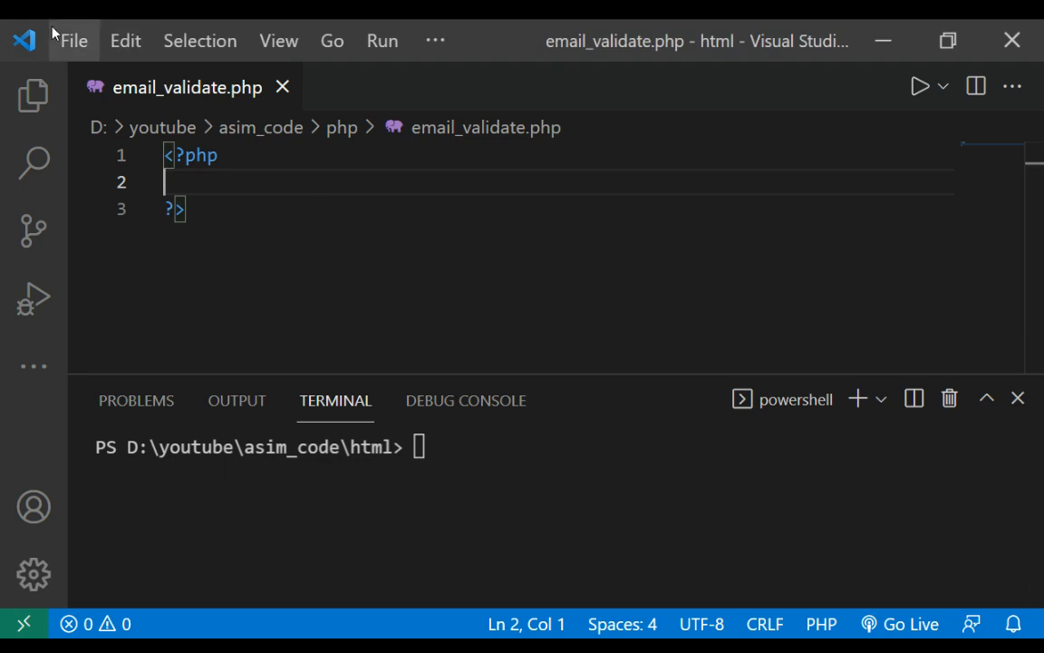
Install the fzaninotto/faker package by running composer require fzaninotto/faker in the terminal.
left_click(200, 40)
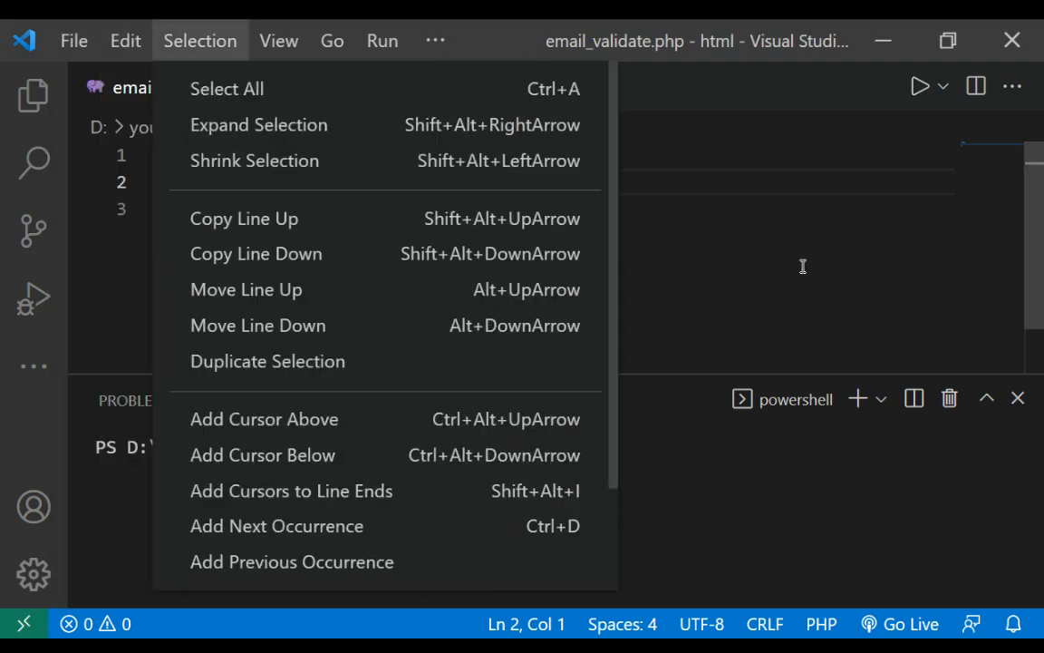
left_click(74, 40)
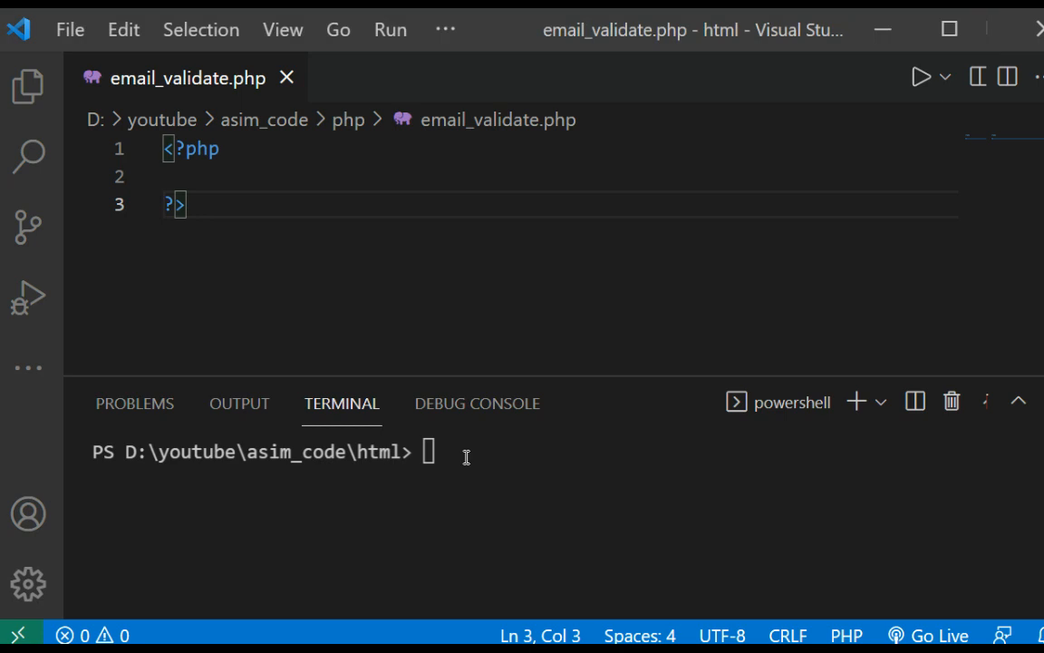
left_click(429, 452)
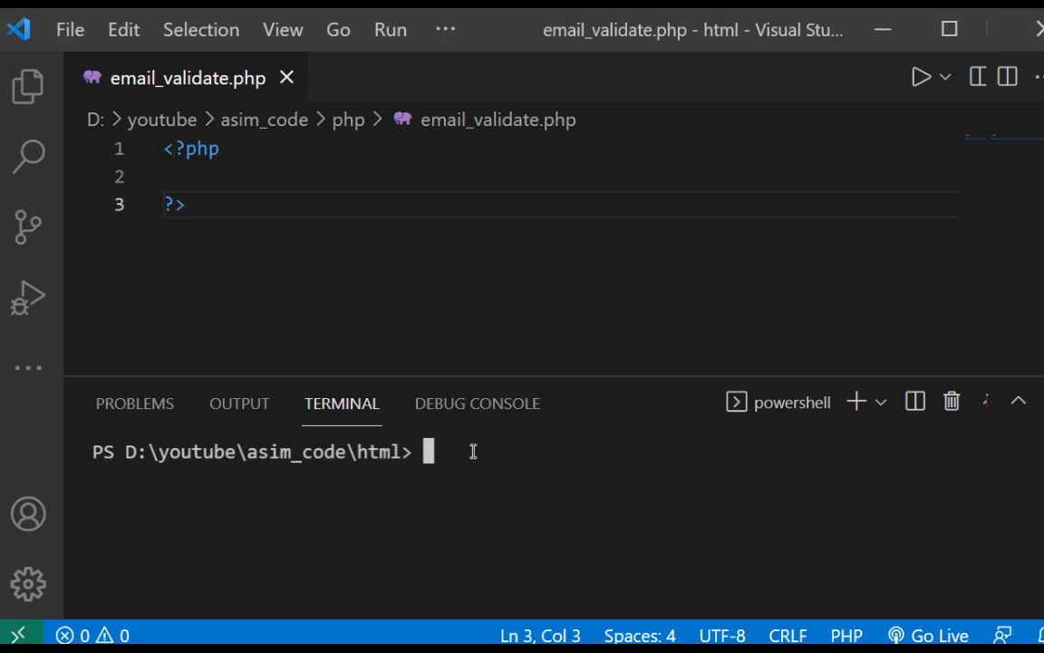
type("composer require fzaninotto/faker")
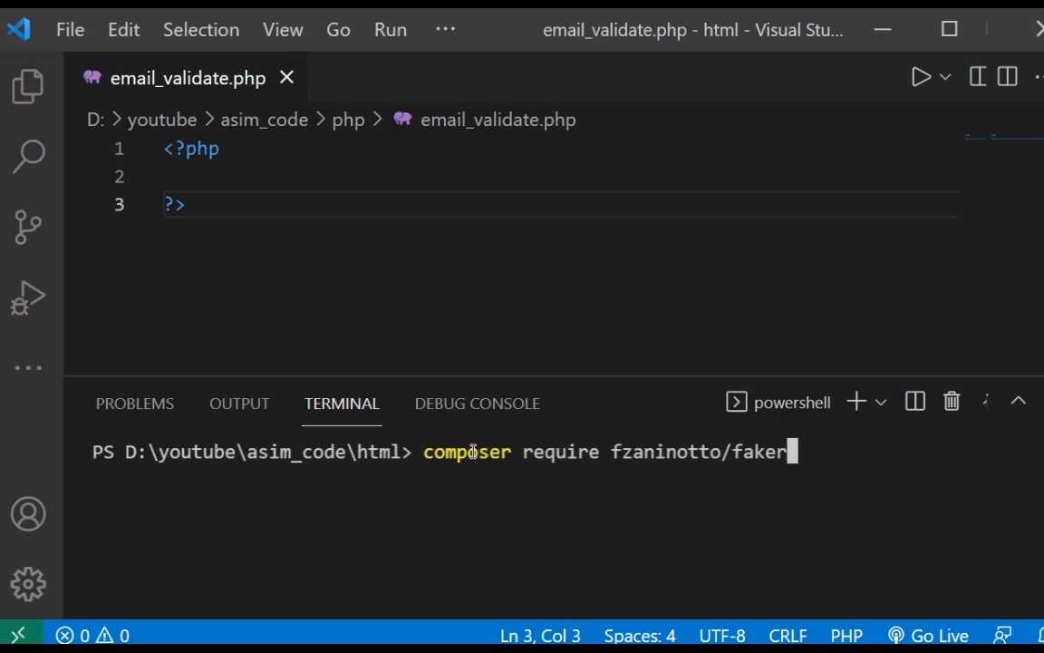
key("Enter")
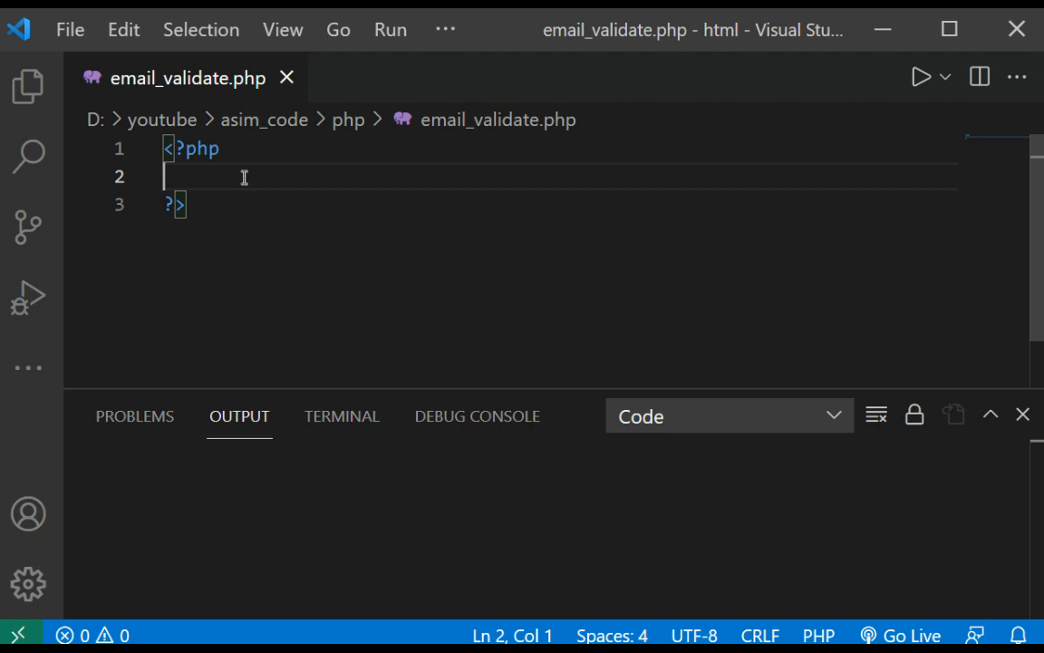
Add require_once 'vendor/autoload.php'; on line 2 of Email_validate.php.
type("req")
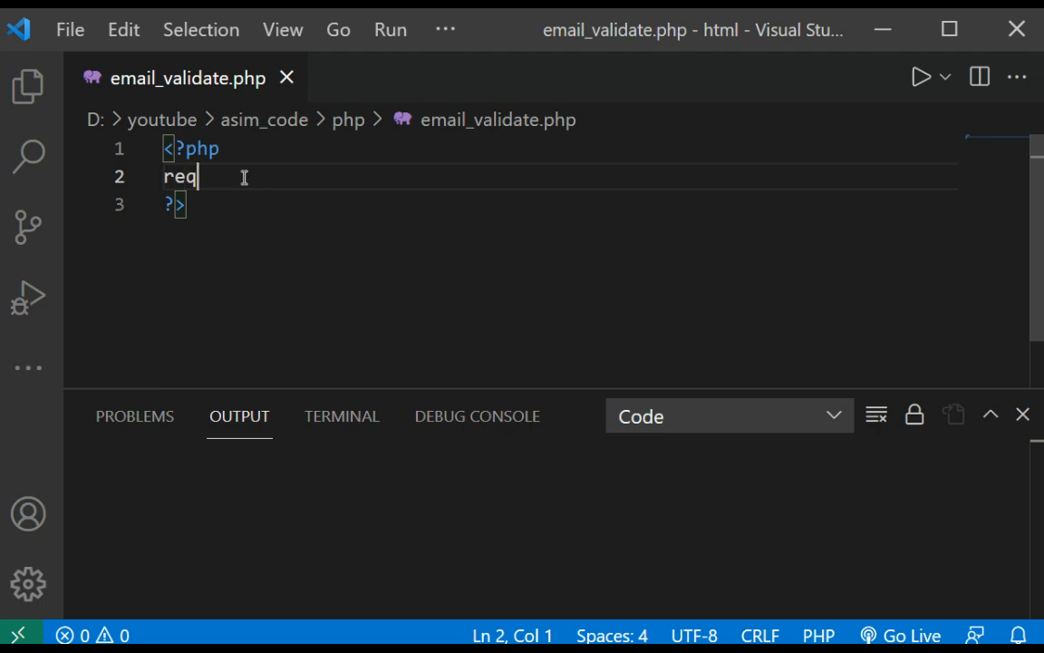
type("uire")
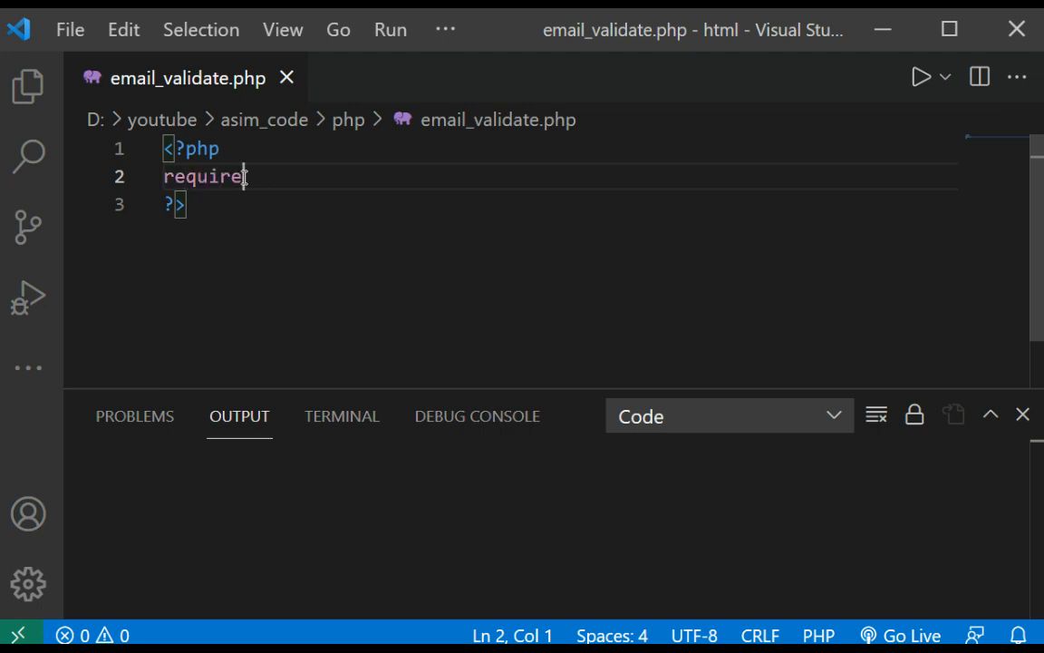
type("_once 'v")
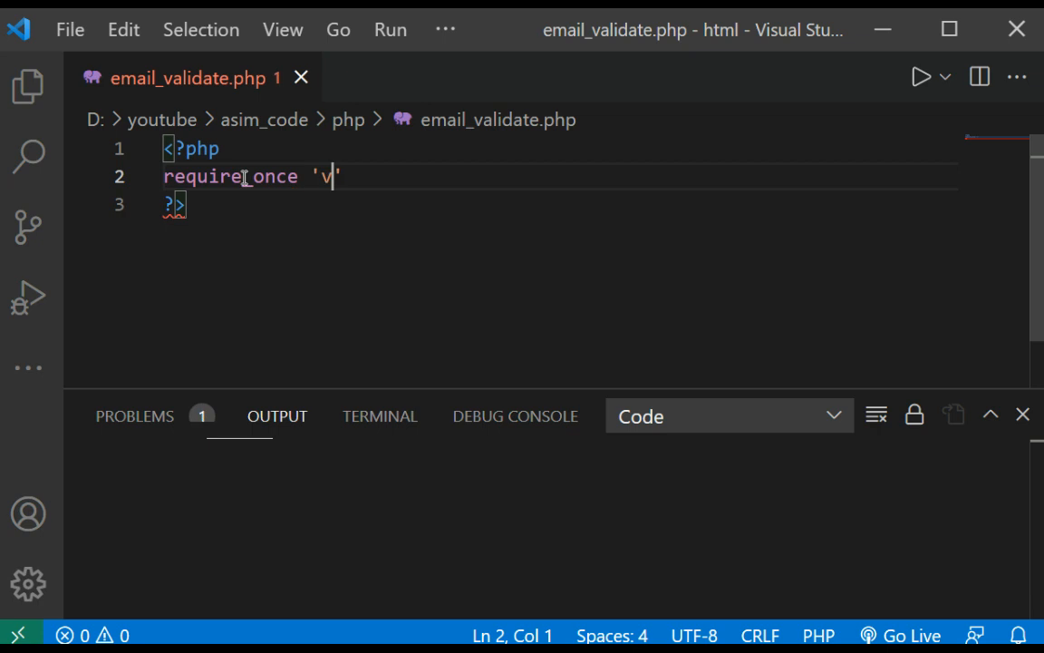
type("end")
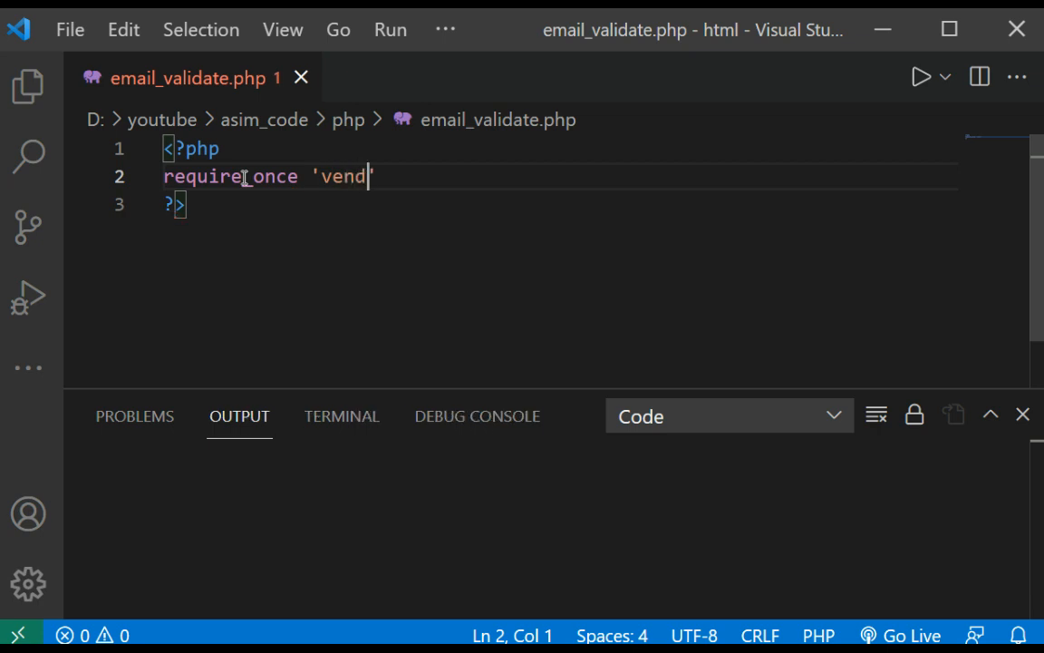
type("or/a")
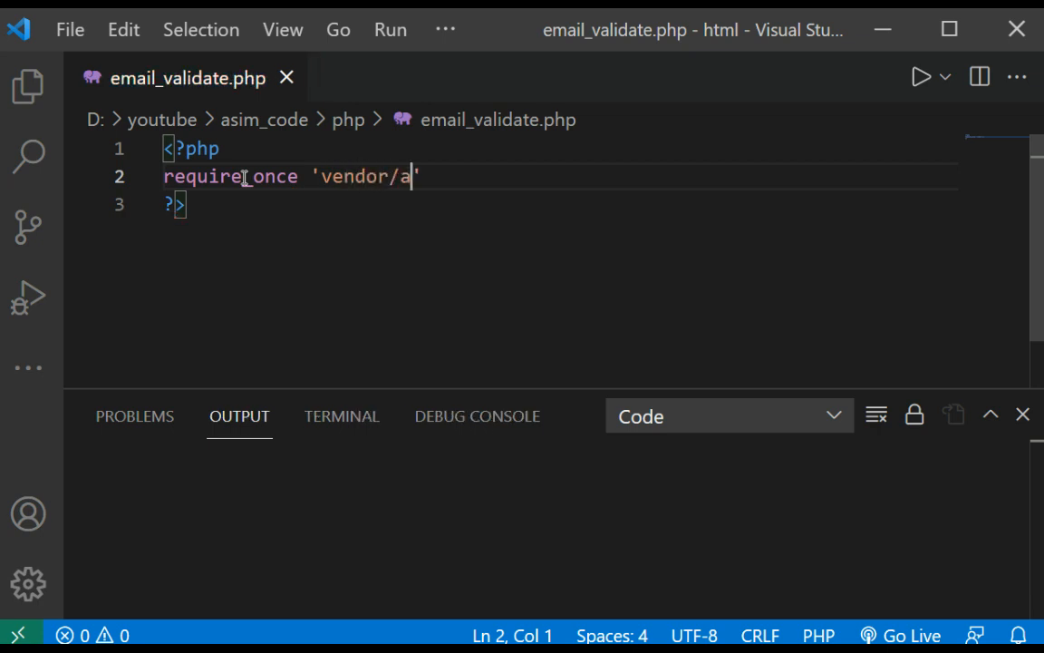
type("utoload")
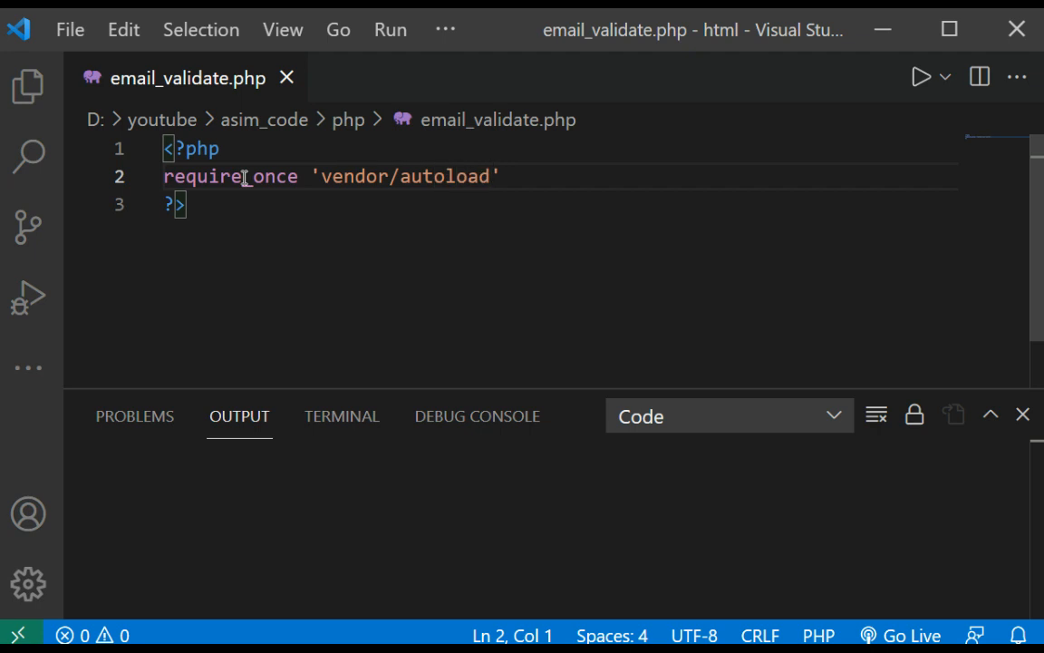
type(".php")
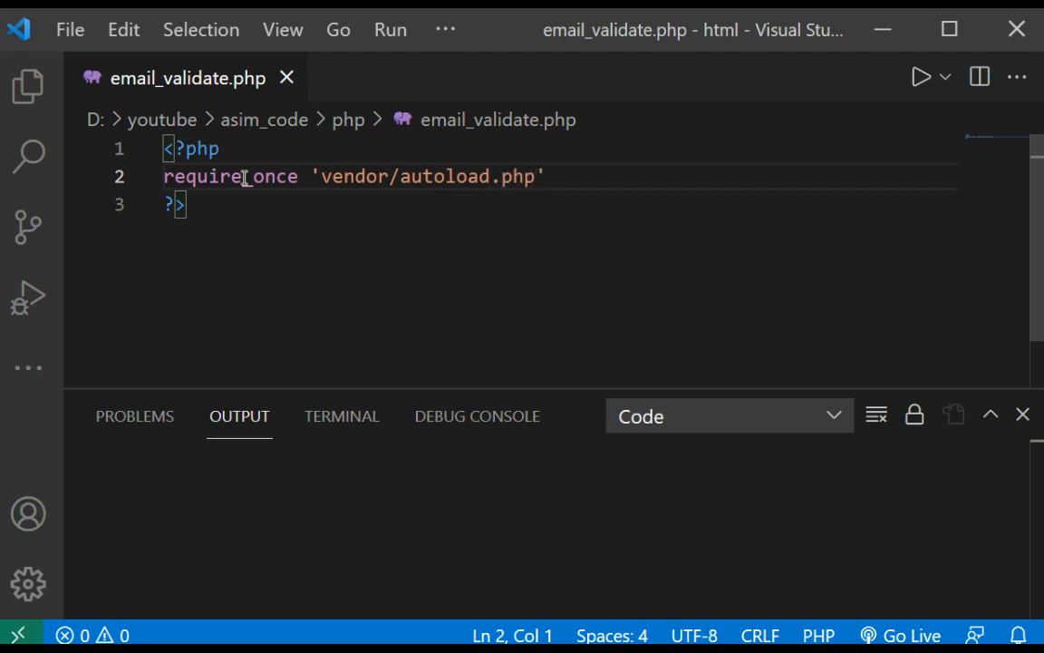
type(";")
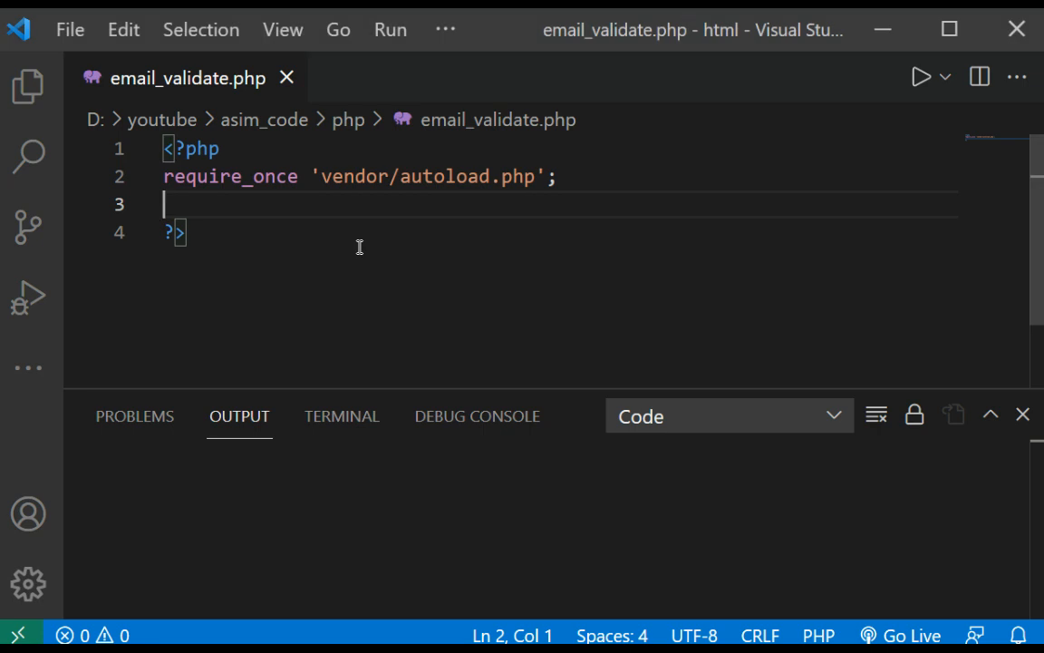
Add $faker = Faker\Factory::create(); on line 3, followed by a blank line.
type("$")
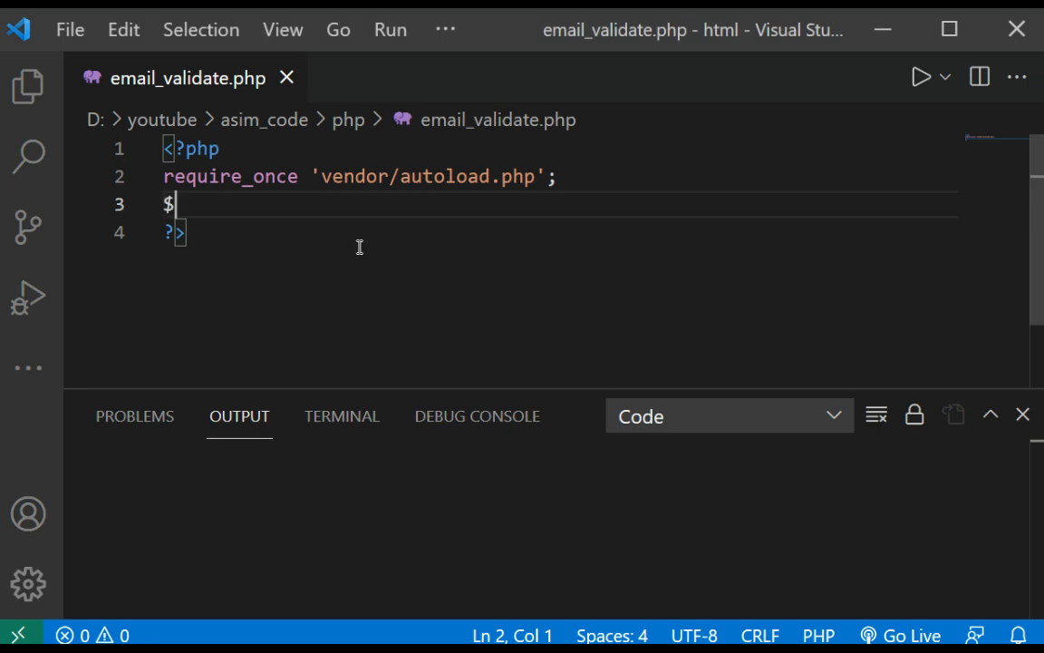
type("faker")
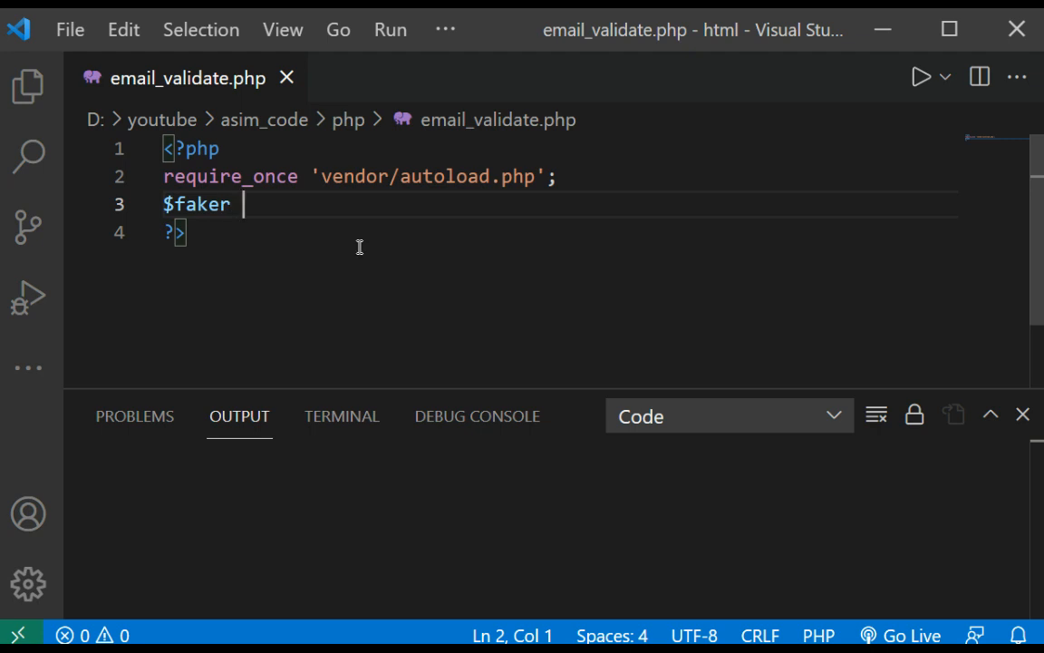
type("= F")
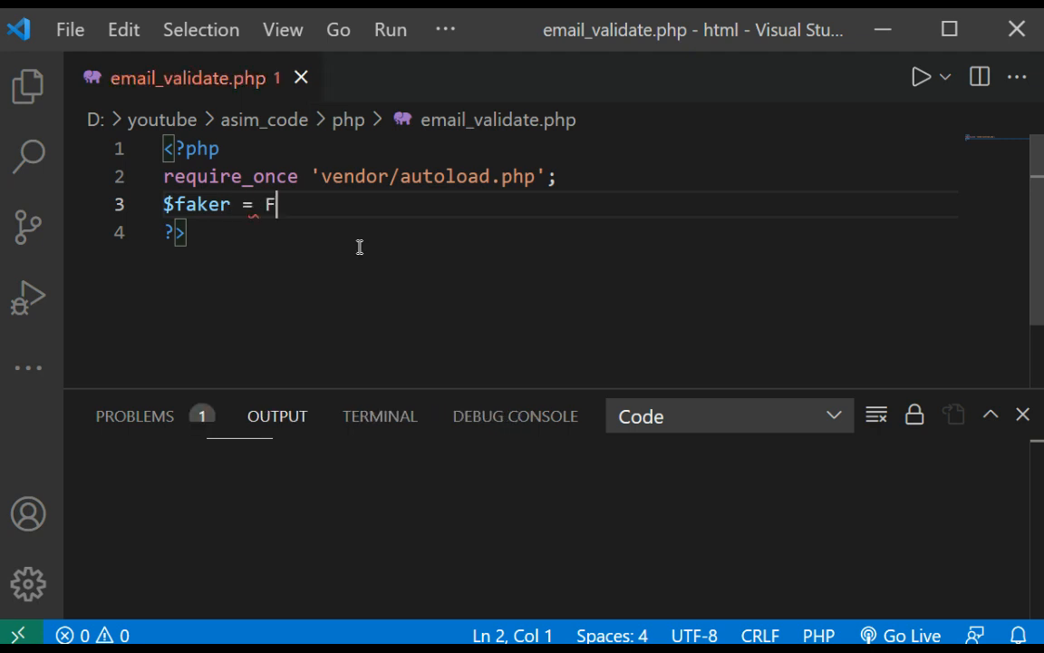
type("aker")
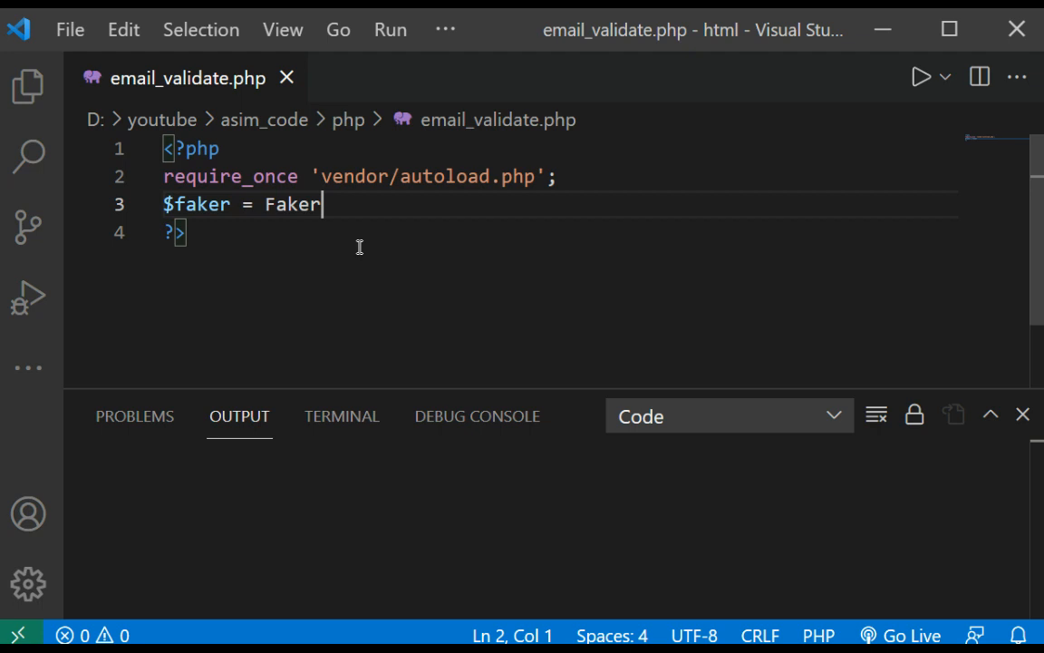
type("\\Fact")
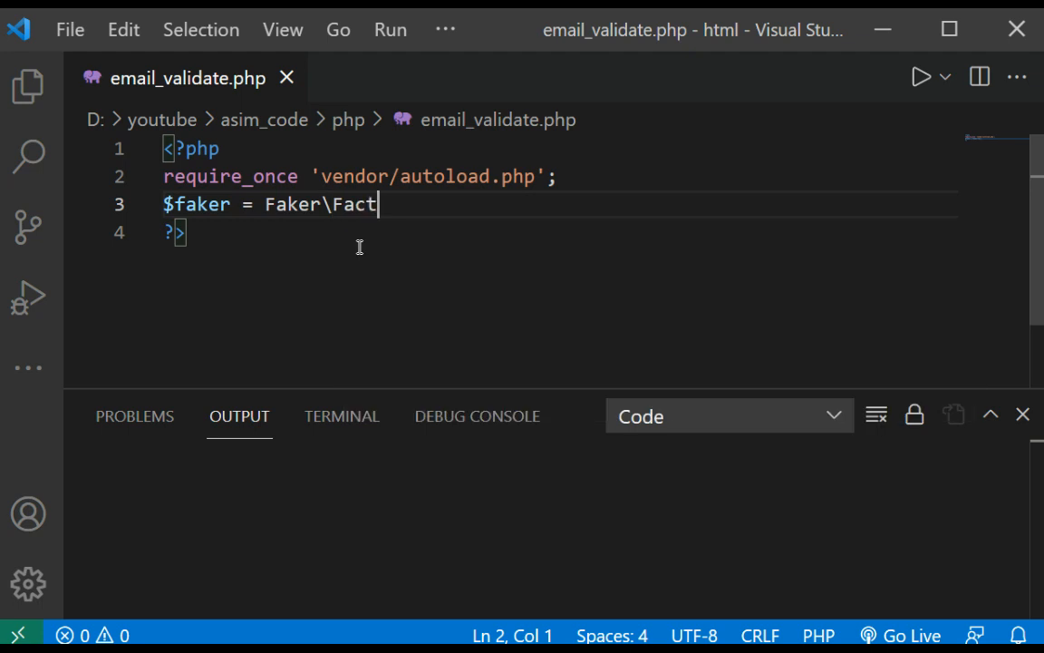
type("ory:")
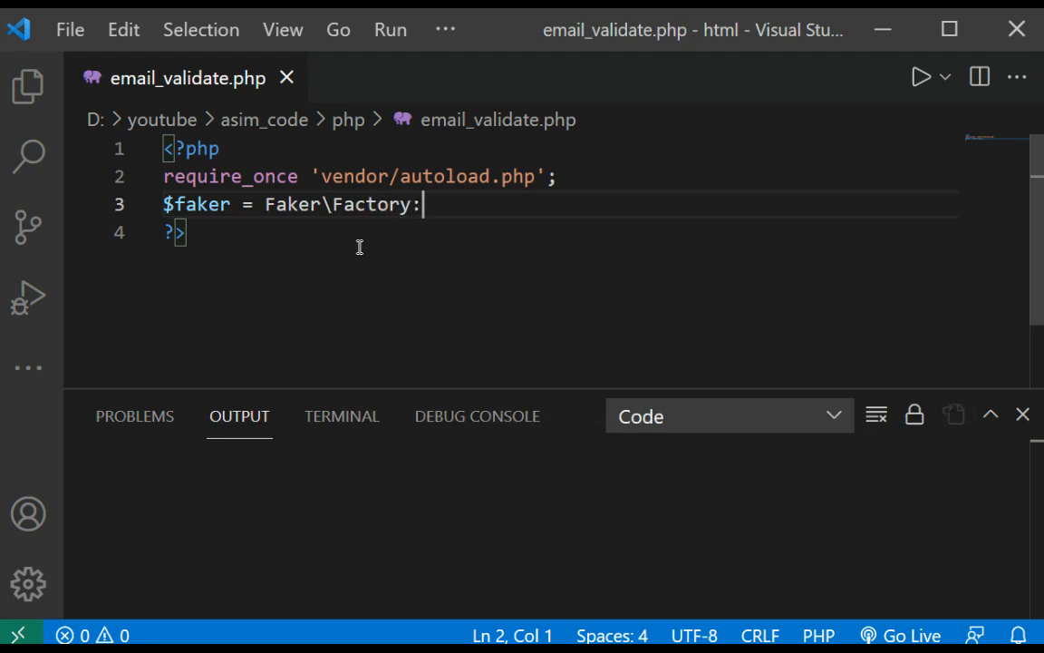
type(":create();")
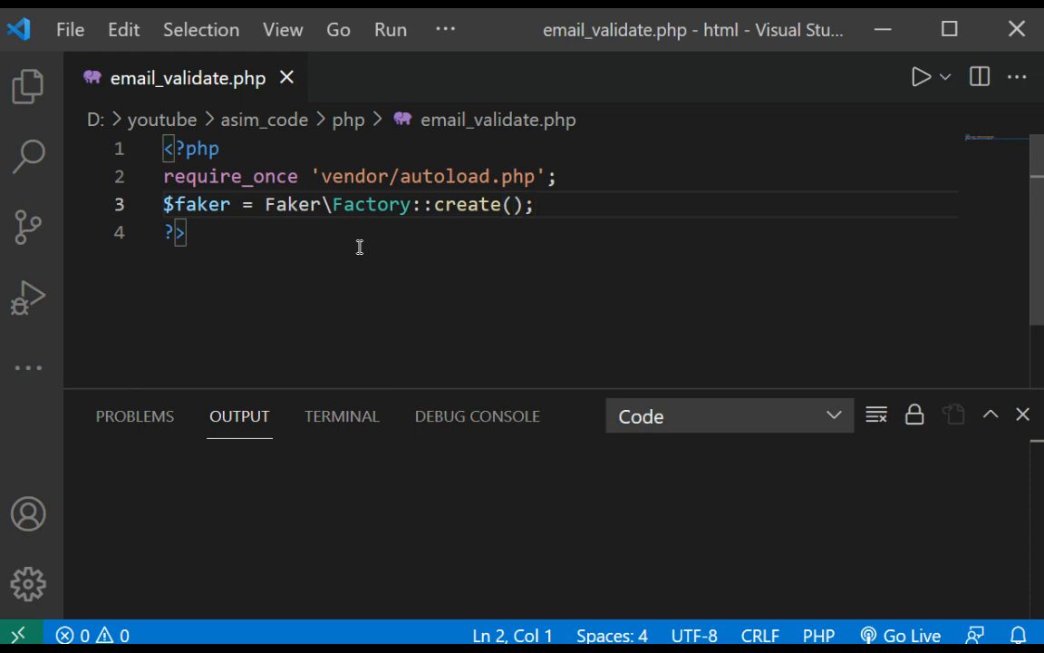
key("Enter")
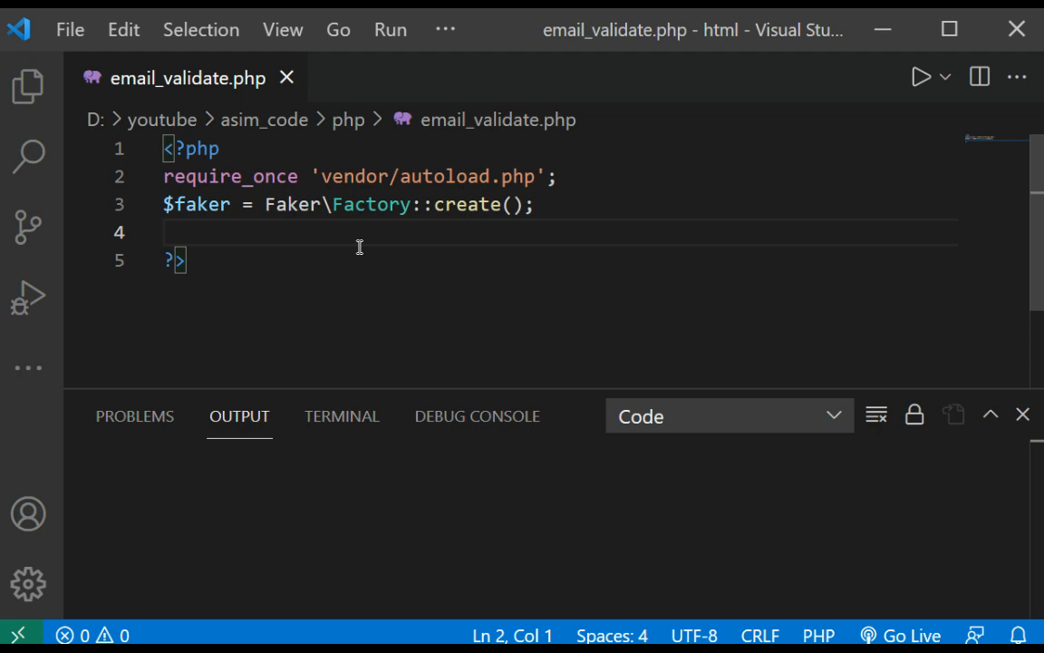
Echo $faker->name and $faker->address on consecutive lines.
type("echo")
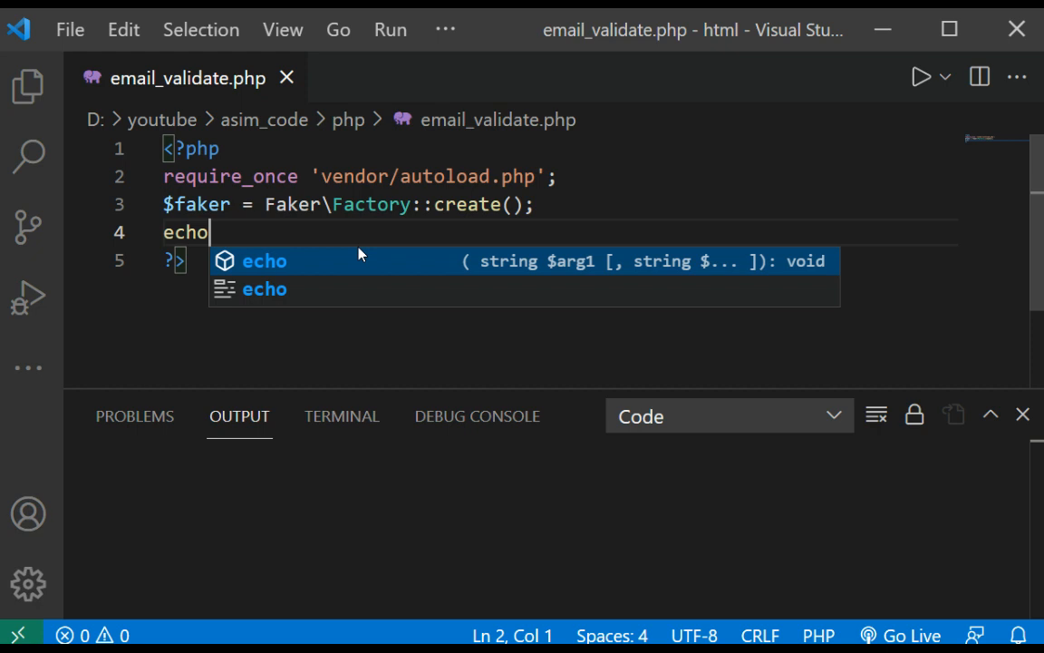
type("$")
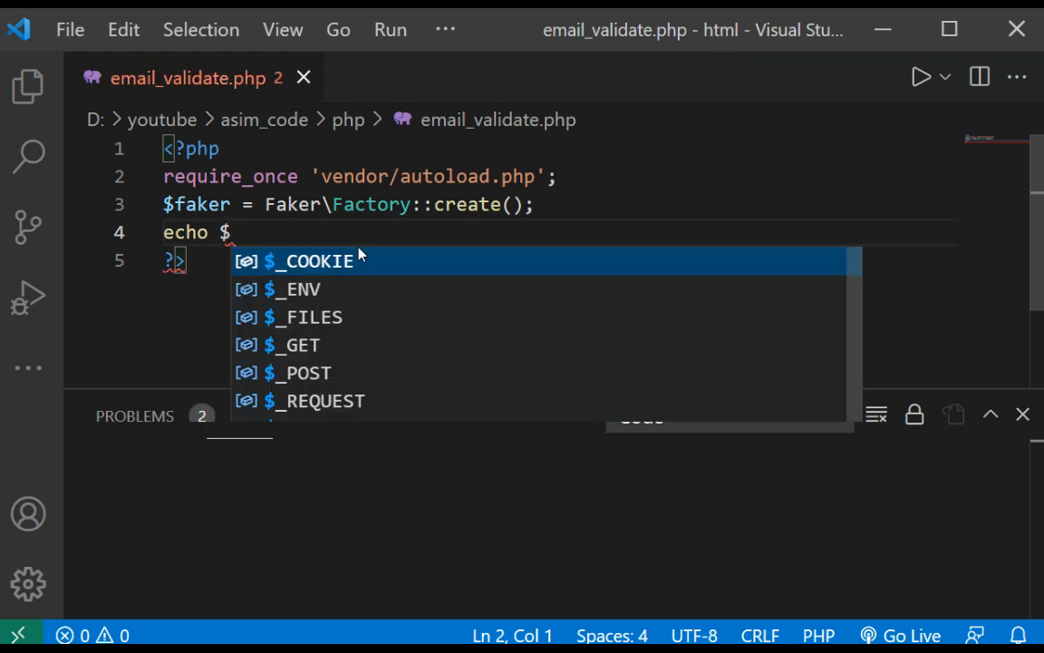
type("faker")
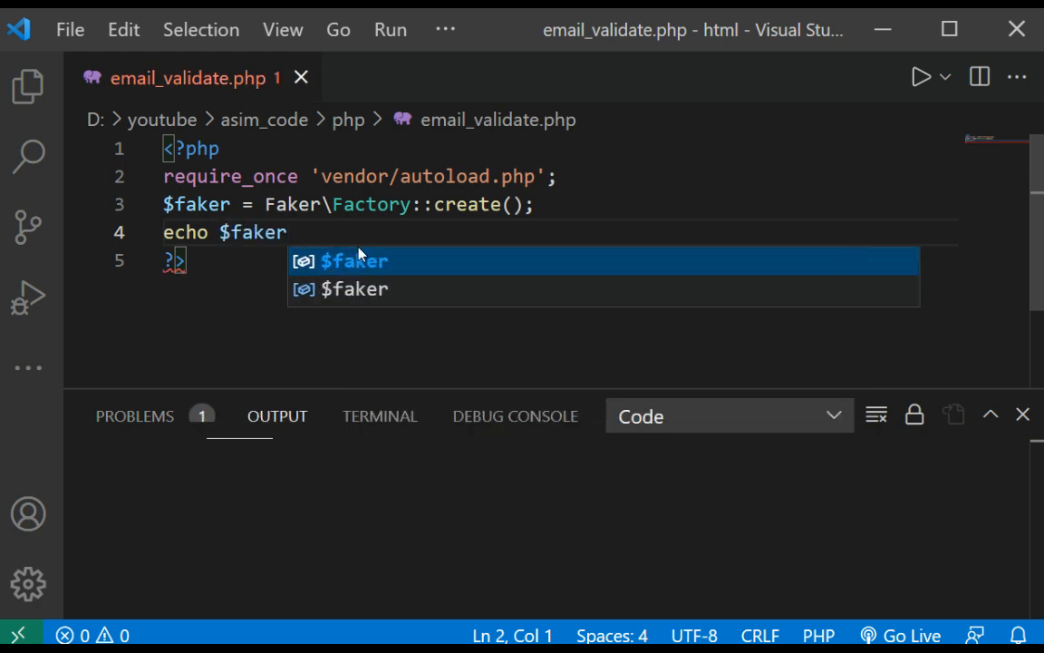
type("->")
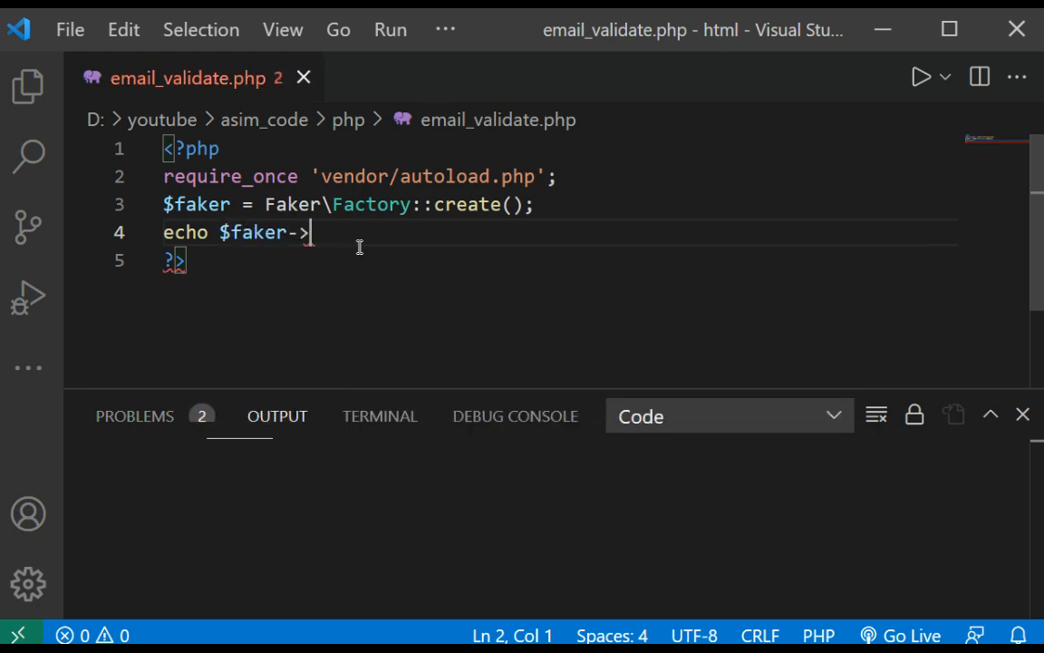
type("name;")
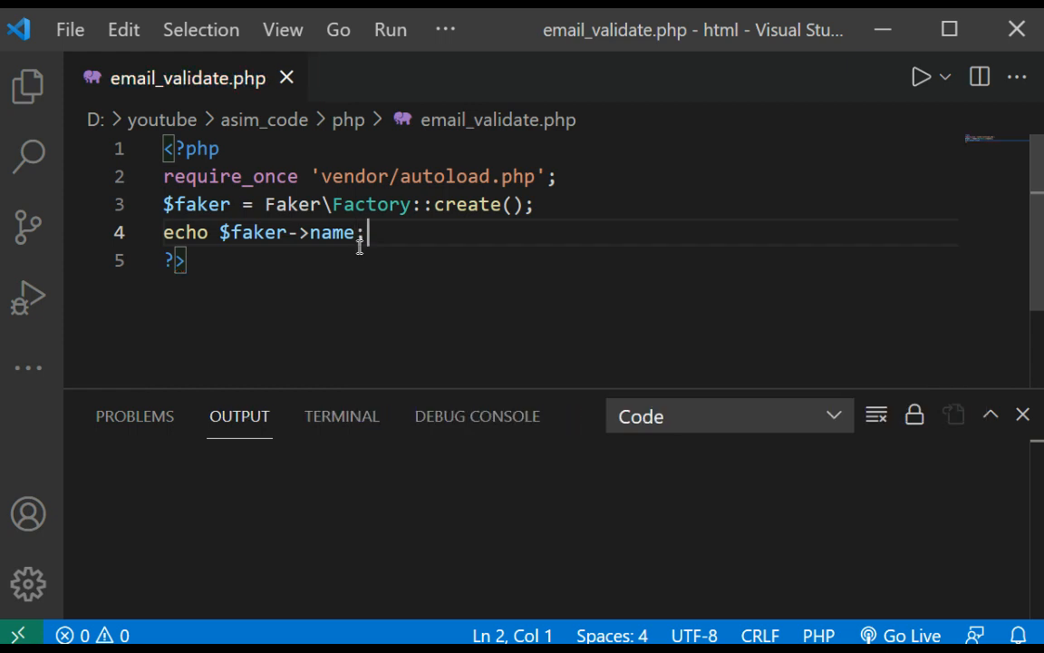
type("echo")
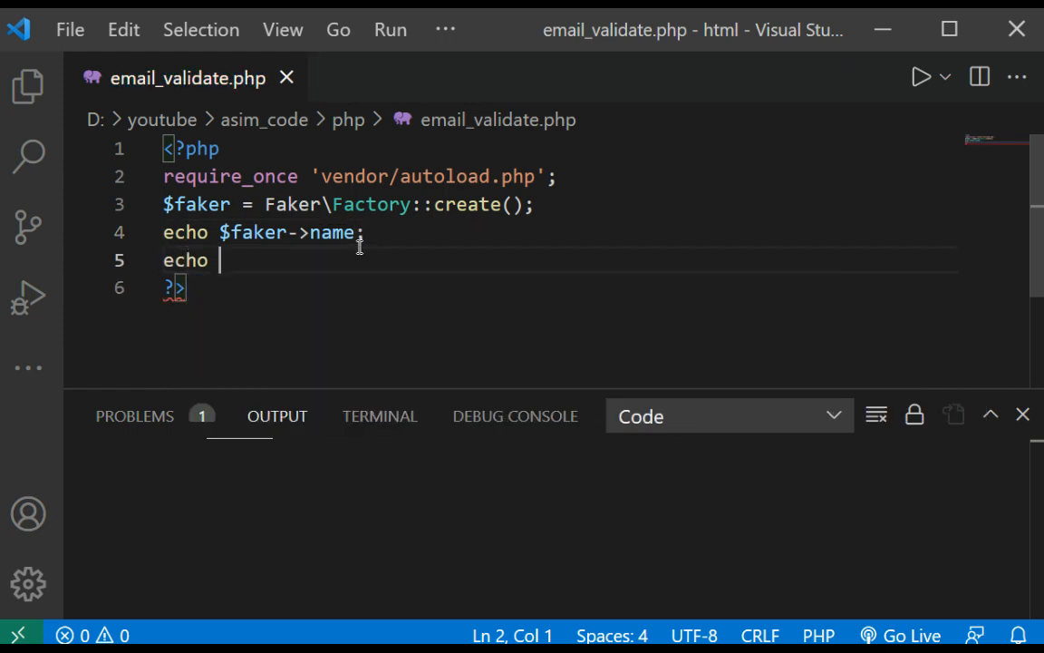
type("$faker")
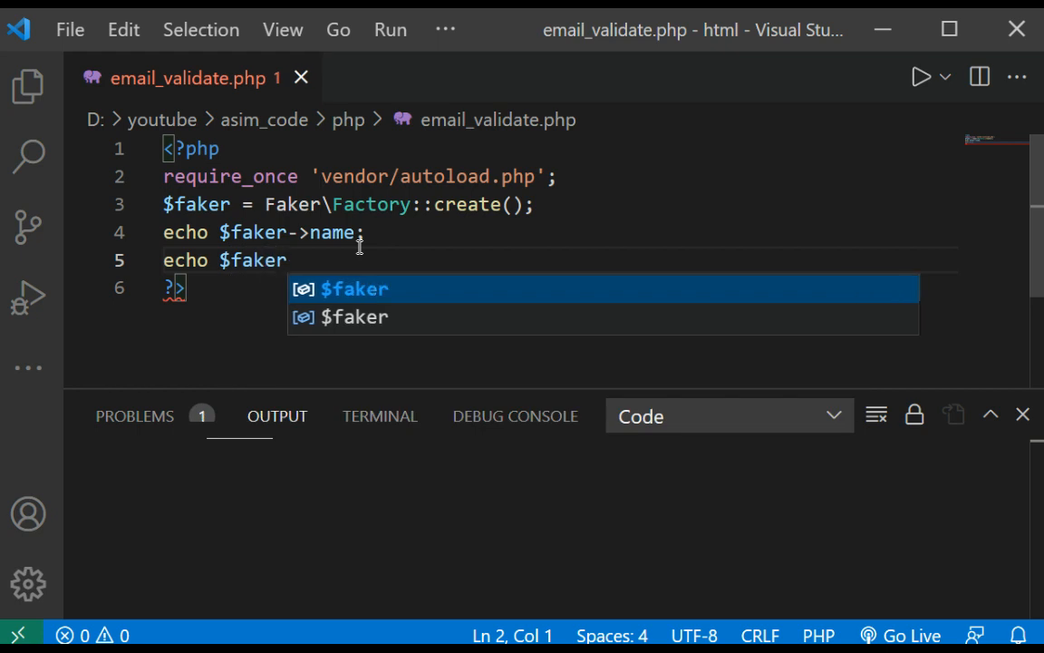
type("-")
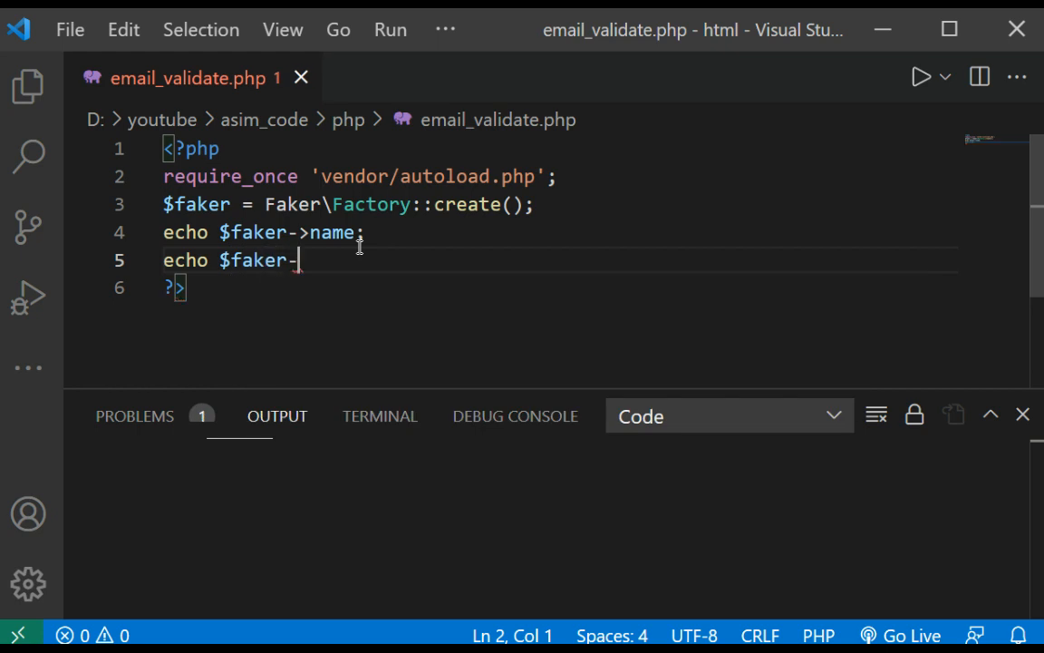
type("address;")
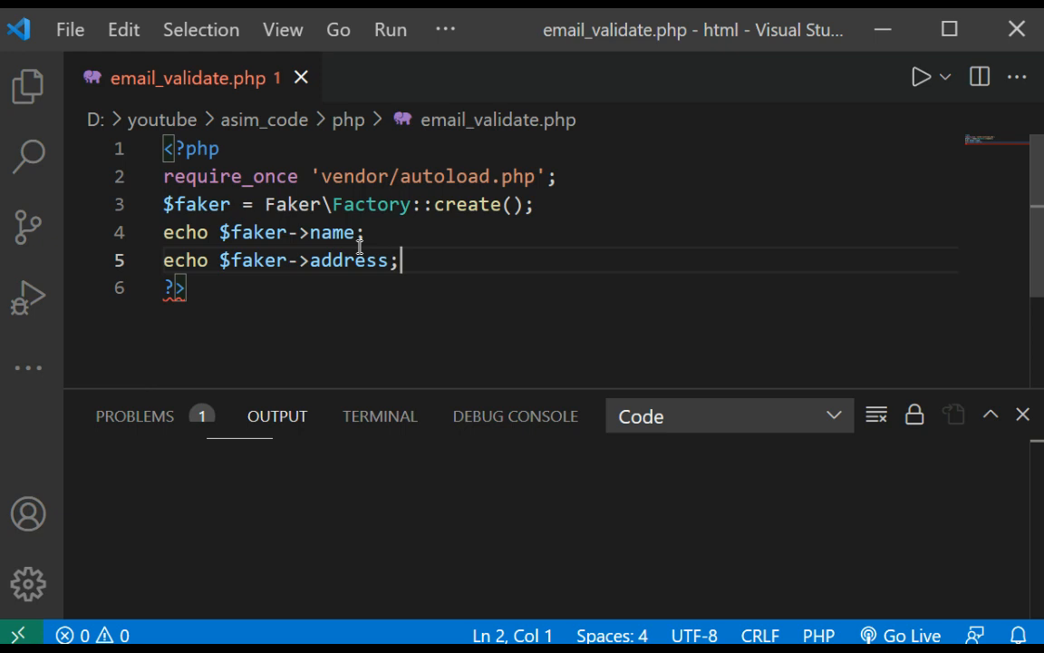
key("Enter")
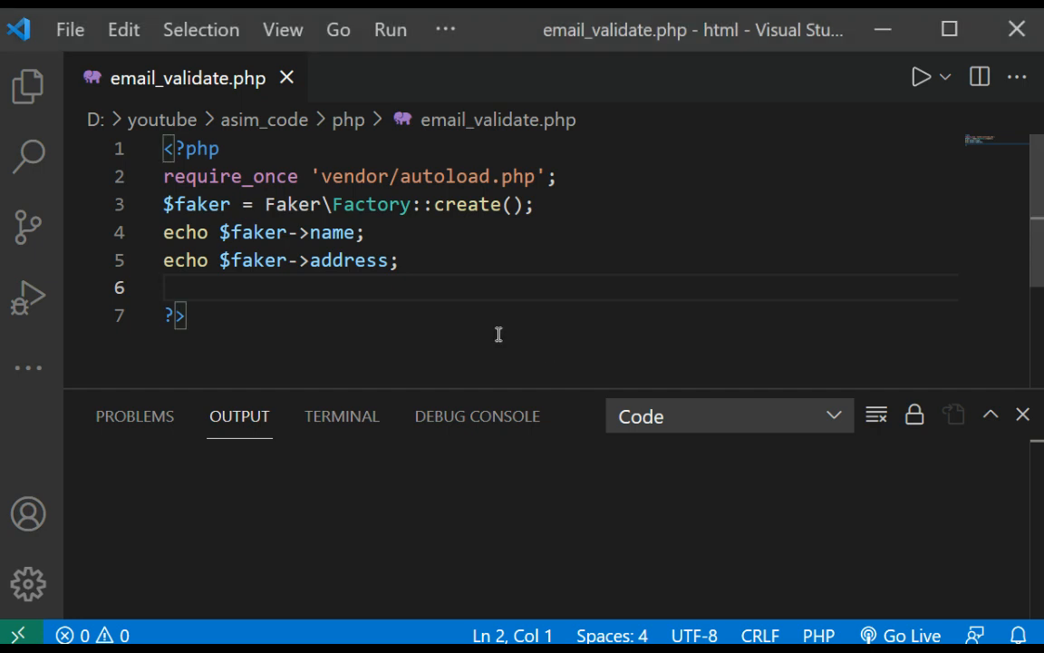
Add an echo of $faker->text on the next line.
type("echo")
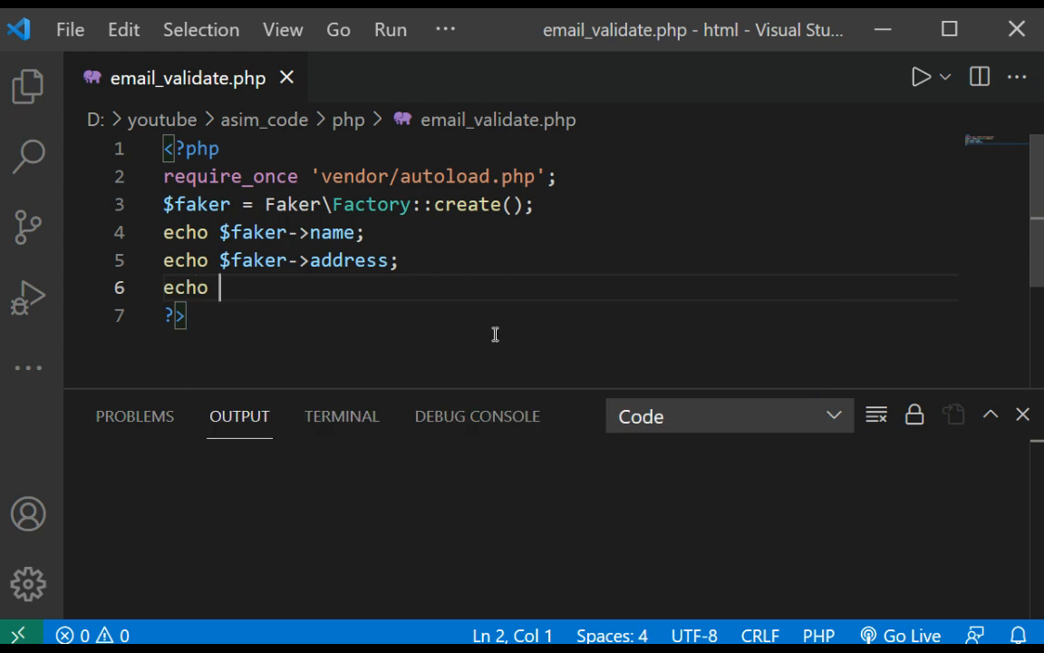
type("$fak")
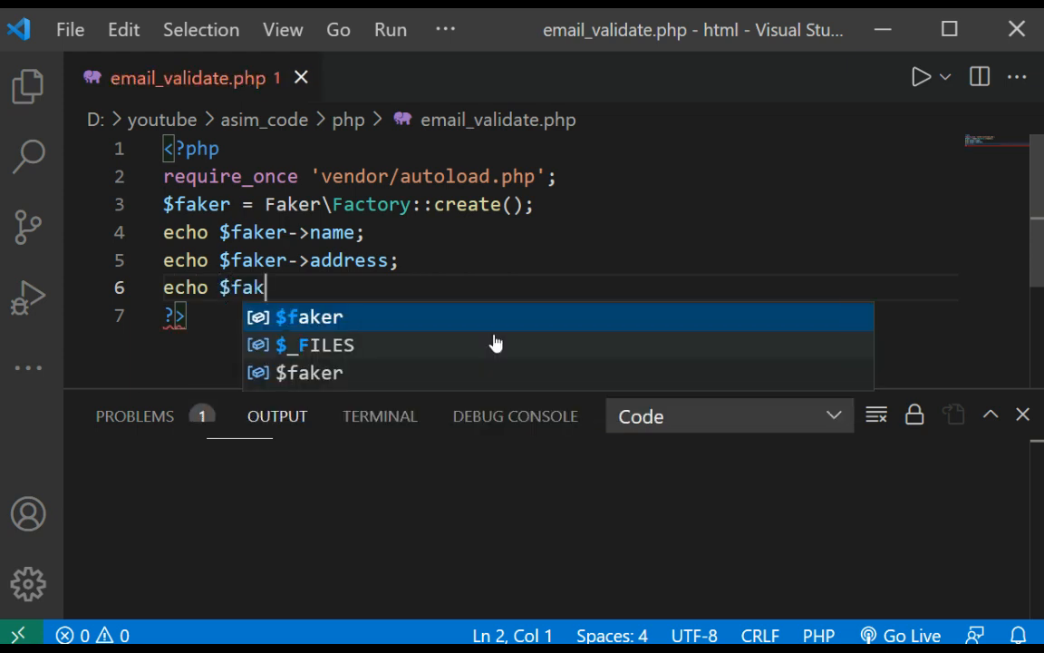
type("er-")
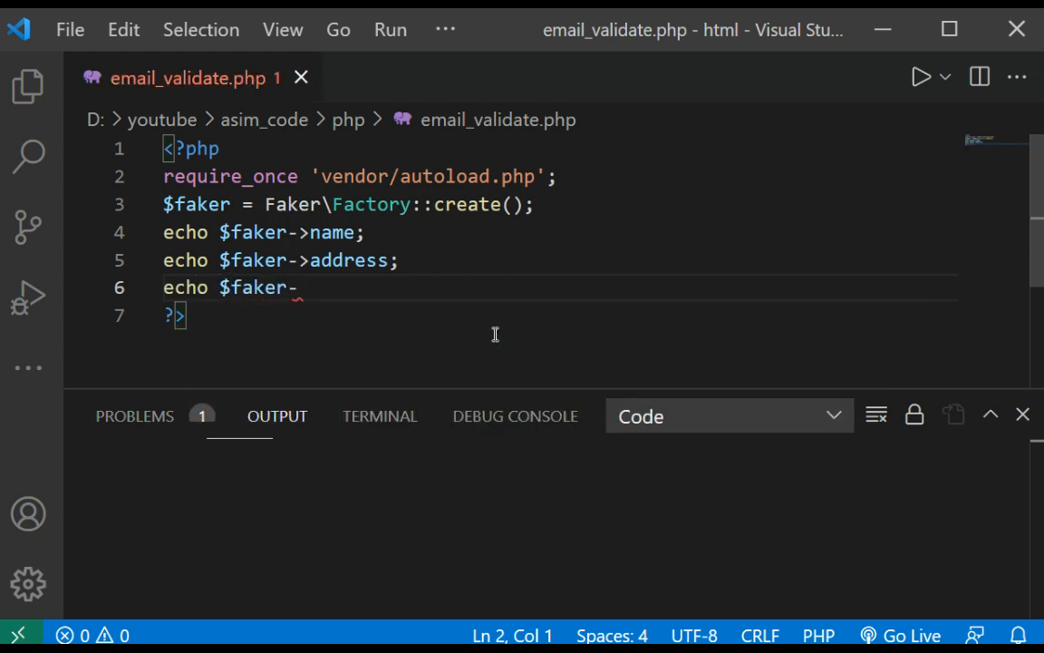
type(">")
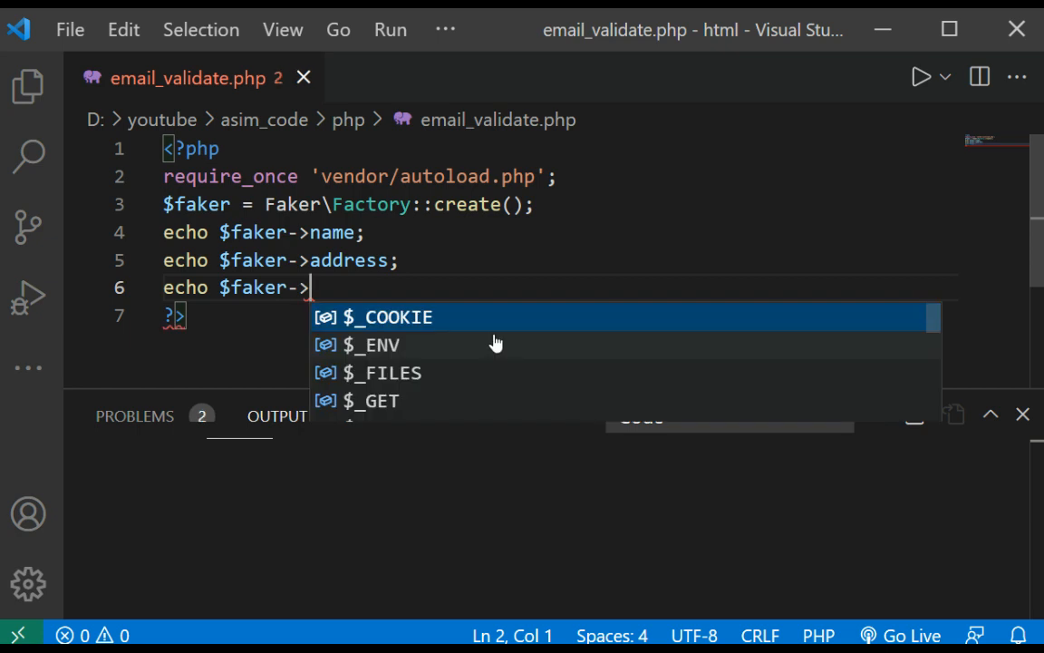
type("text;")
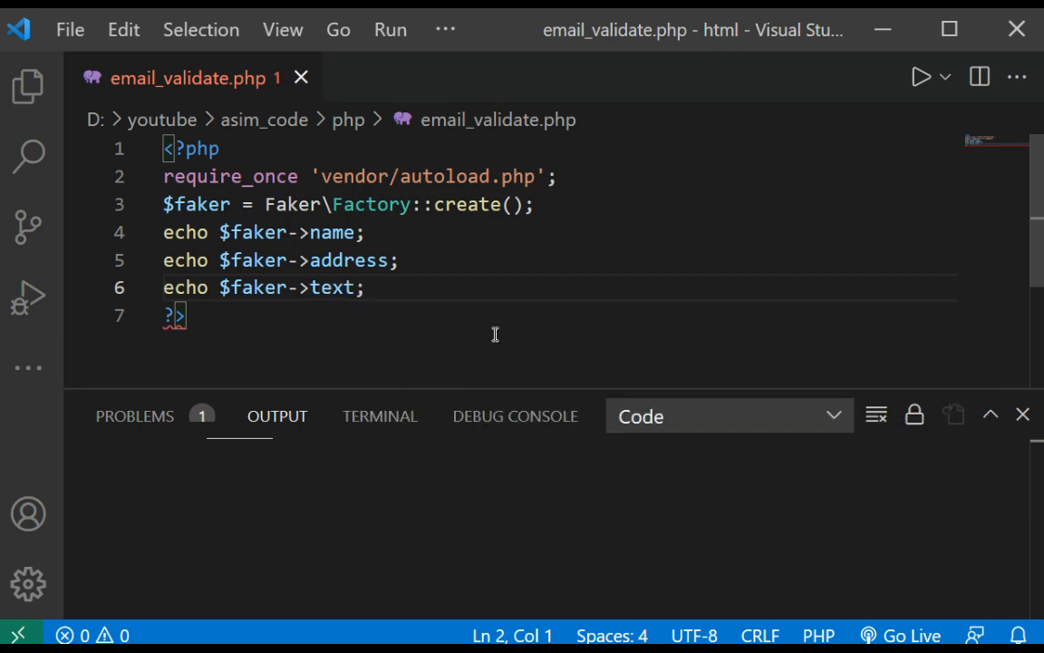
key("Enter")
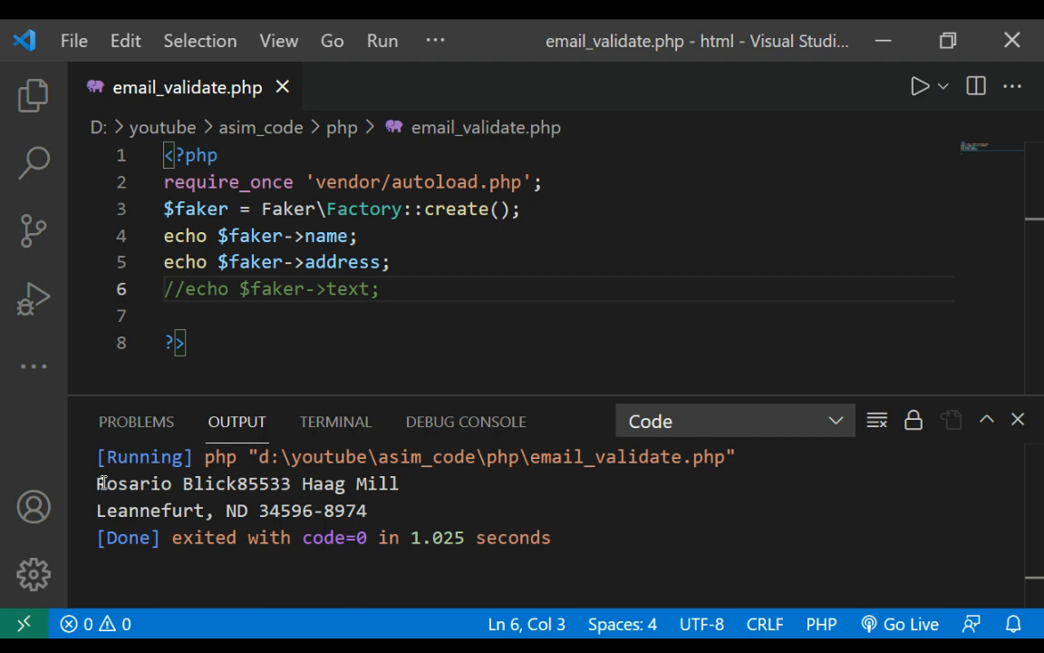
mouse_move(227, 469)
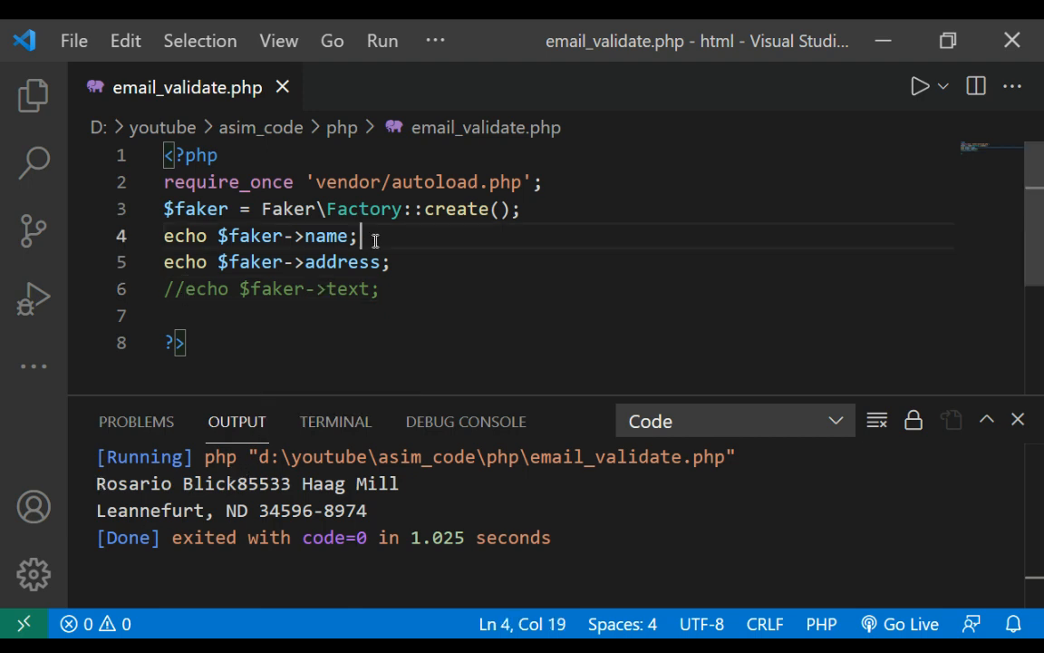
Insert echo "<br/>"; after the name echo and rerun the script with Run Code.
key("Enter")
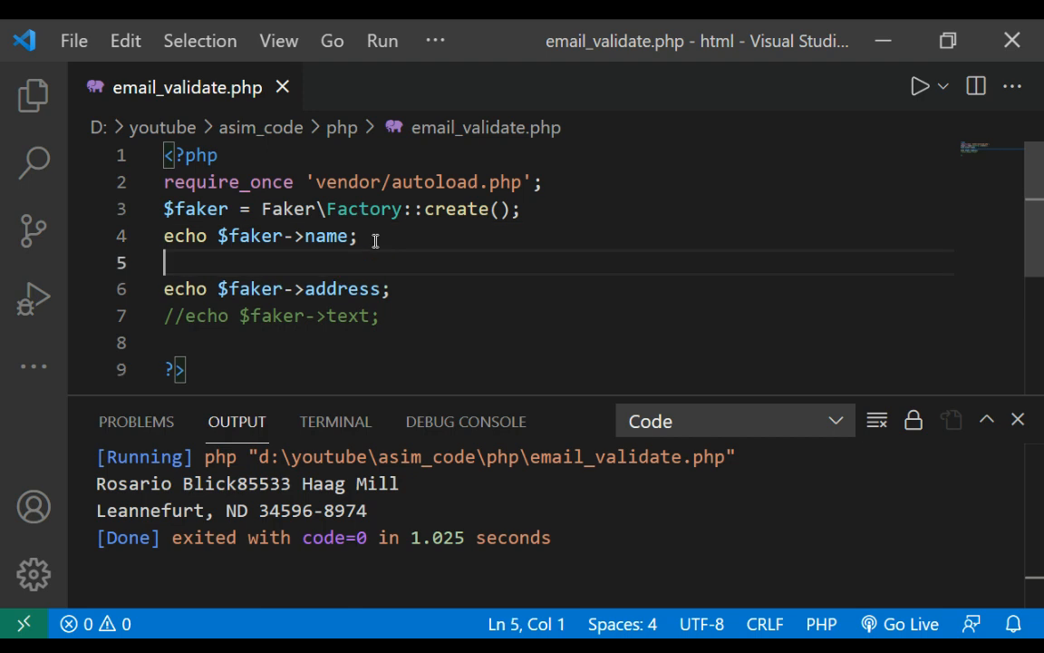
type("e")
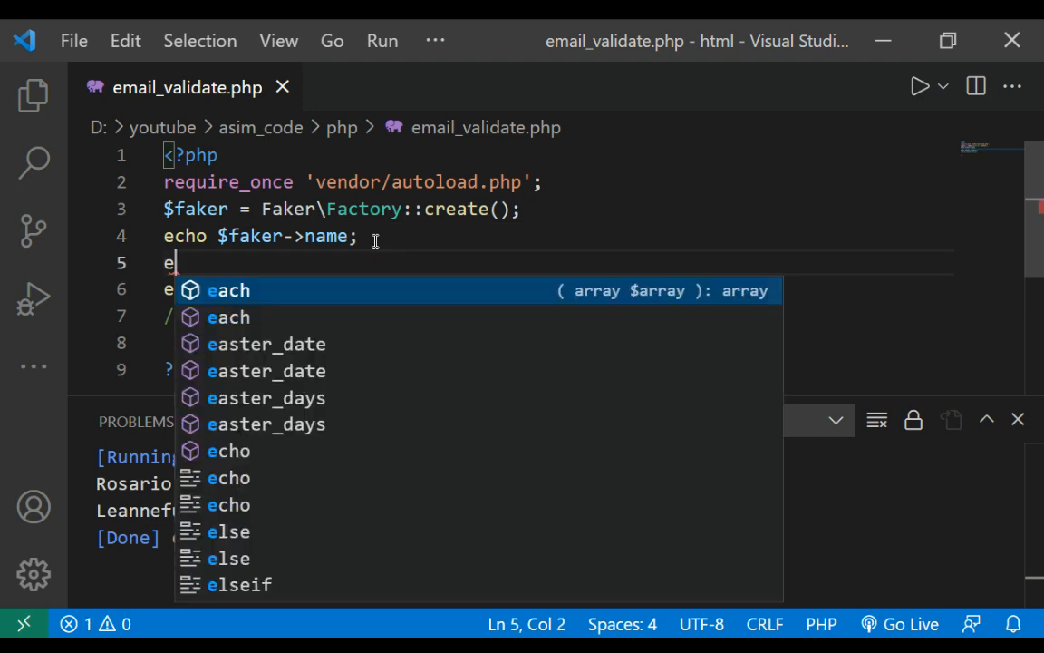
type("cho")
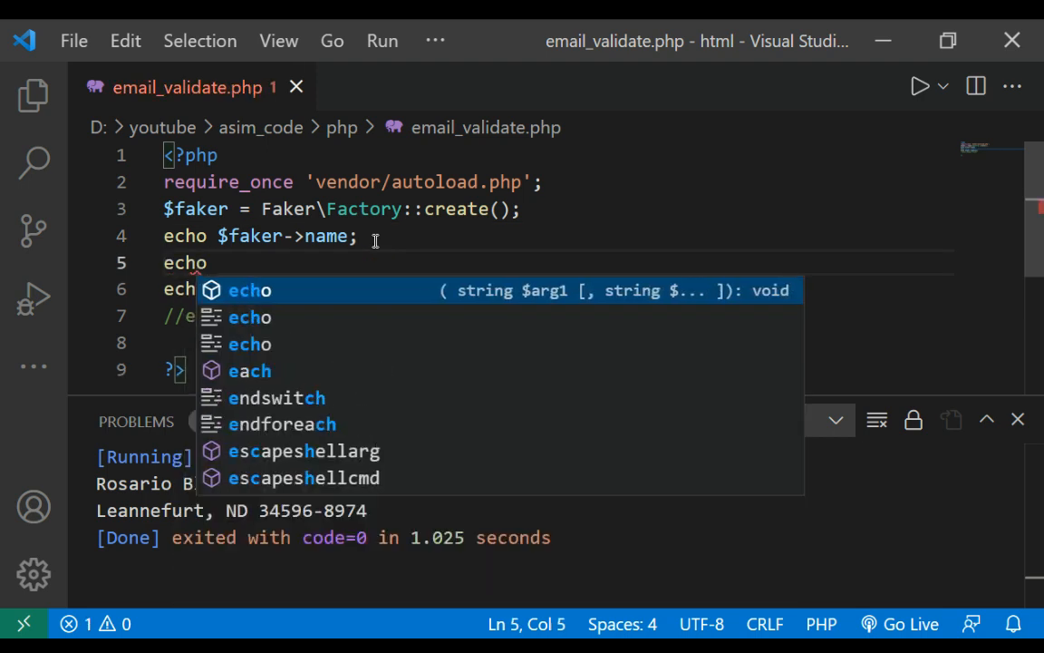
type("\"\"")
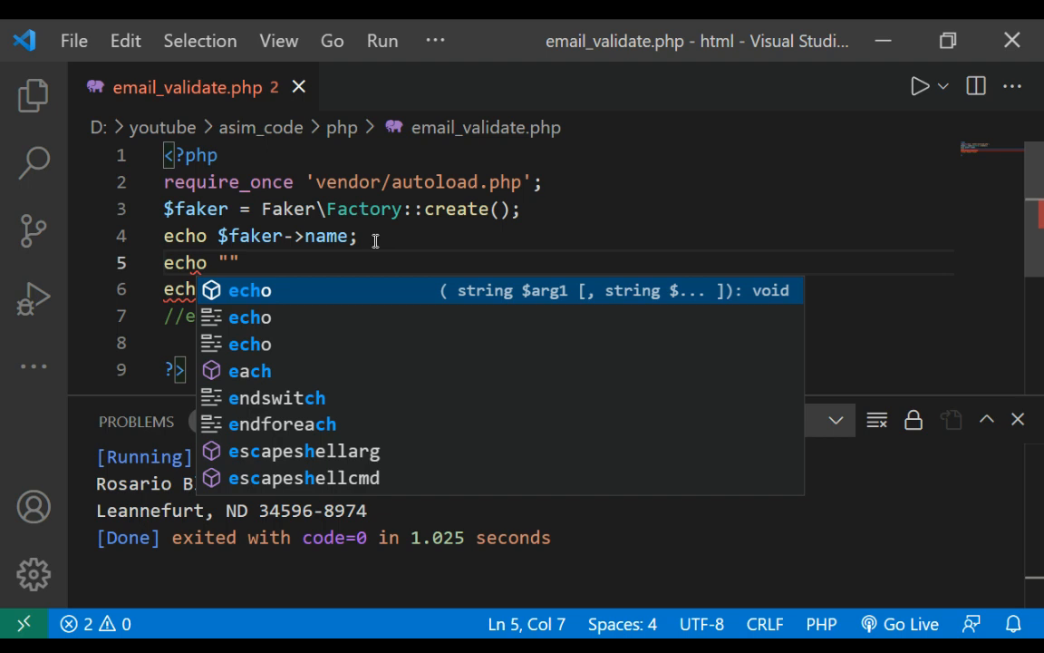
type("<br/>")
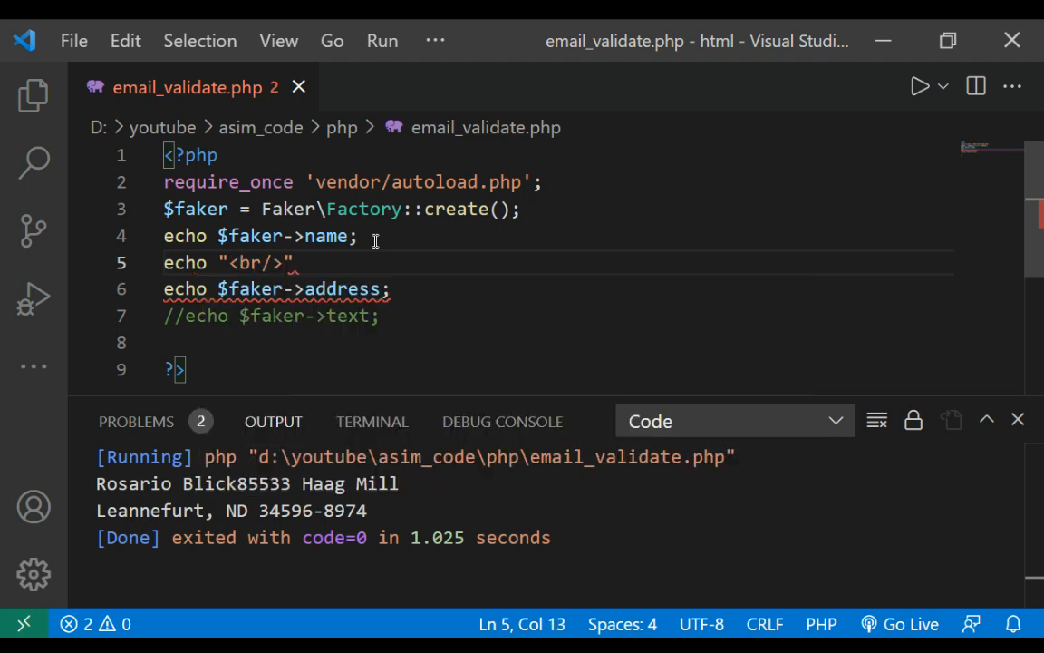
type(";")
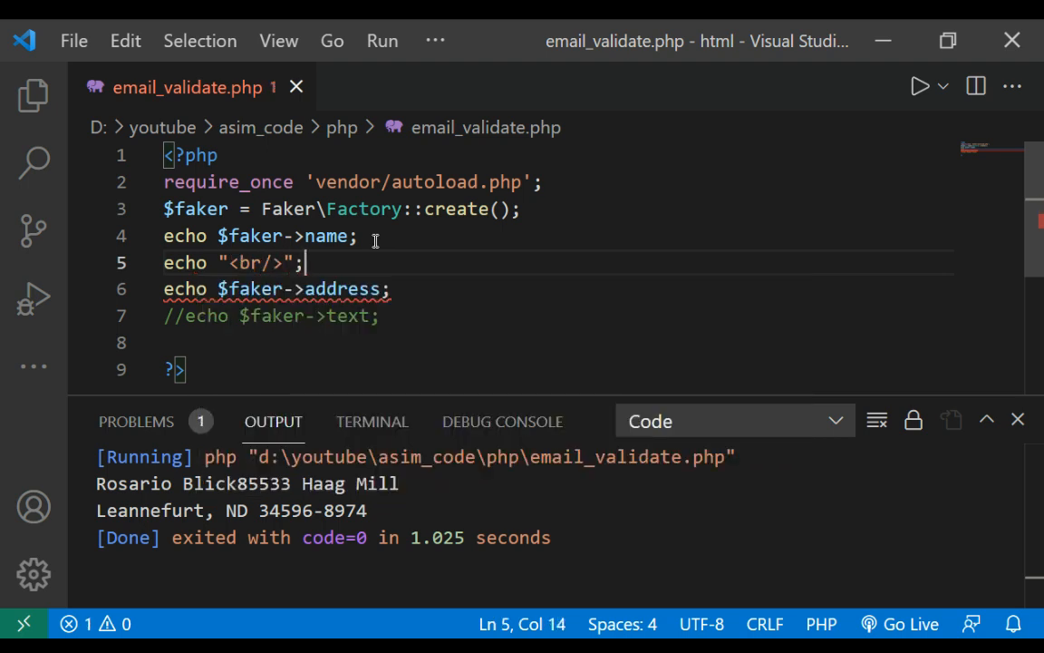
left_click(942, 86)
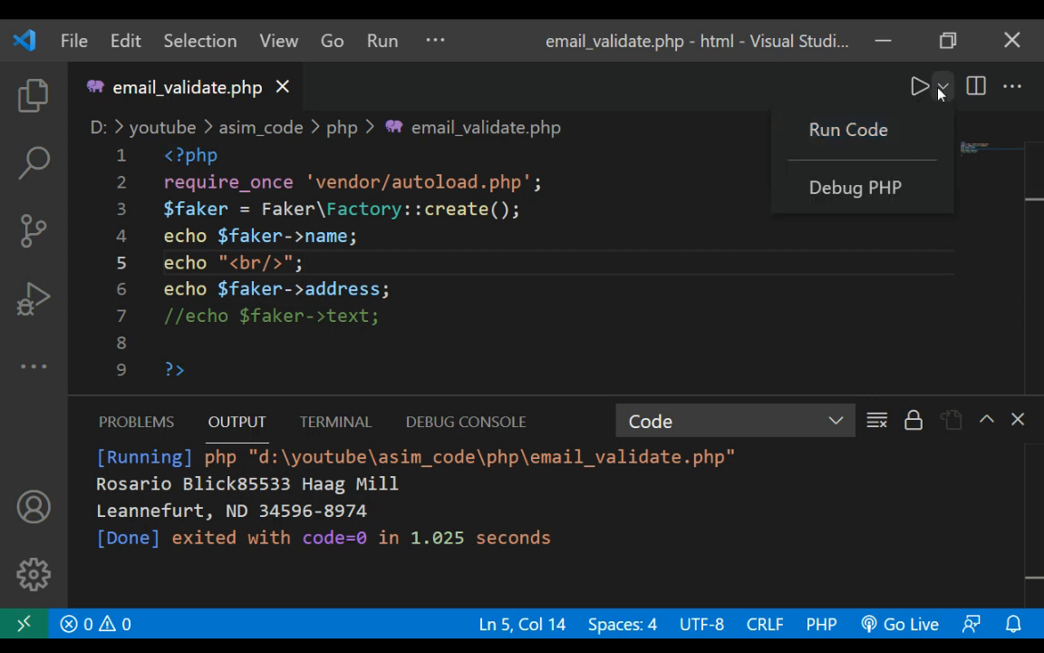
left_click(848, 129)
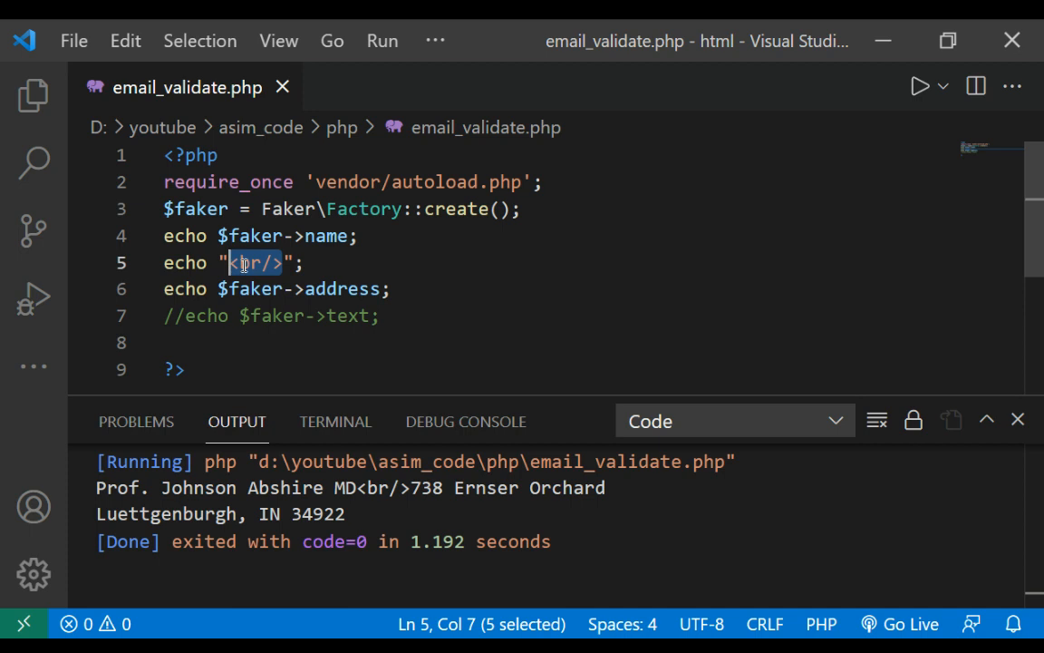
Change the separator echo from <br/> to \n and rerun with Run Code.
type("\\n")
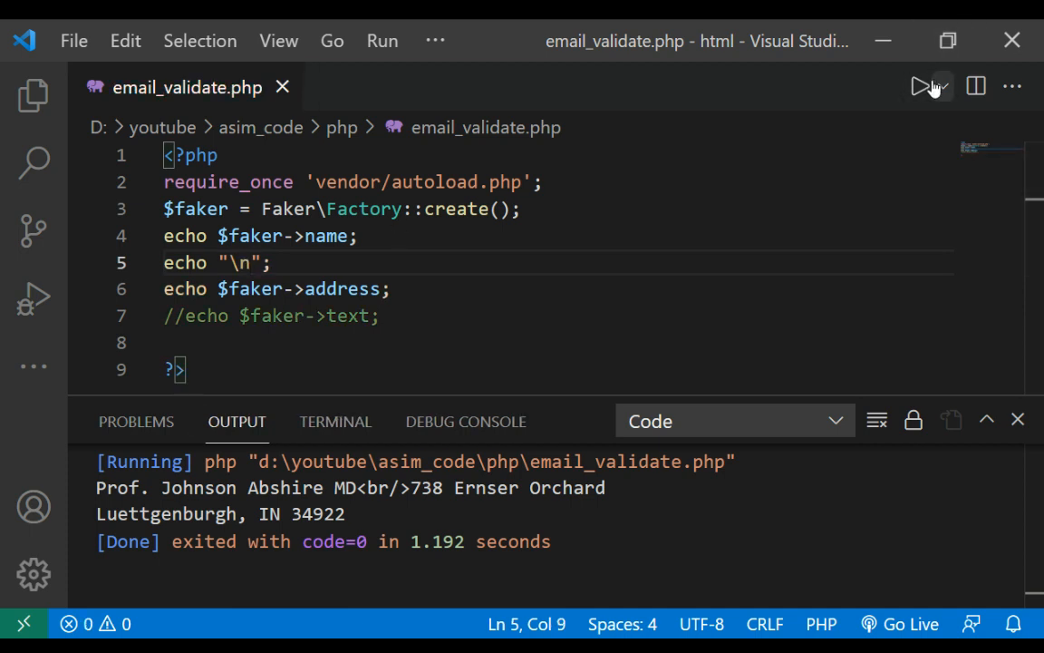
left_click(943, 86)
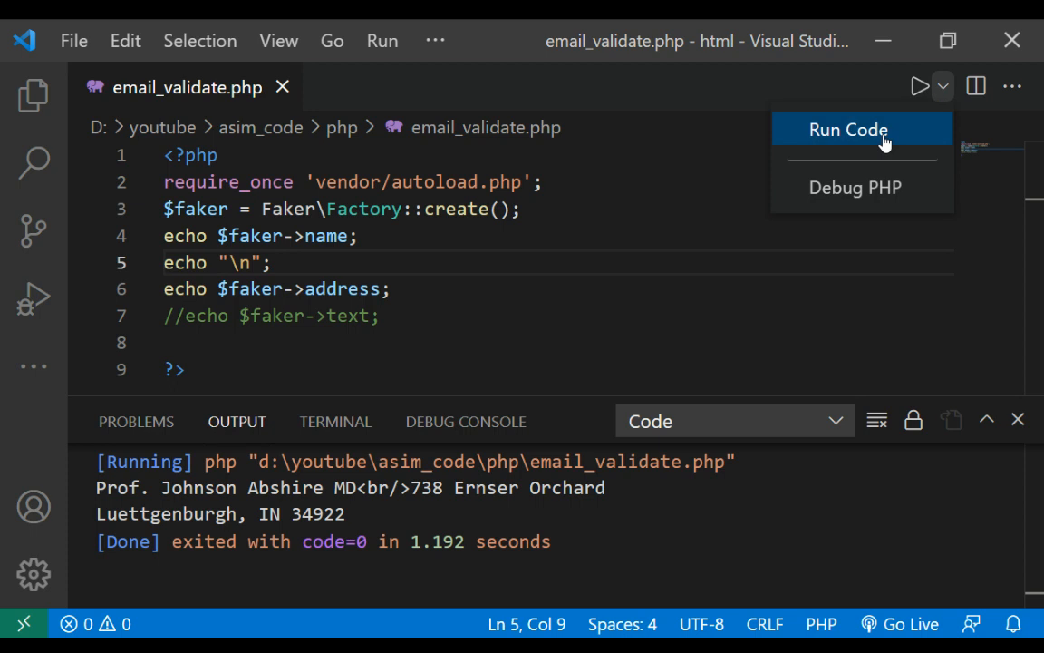
left_click(847, 129)
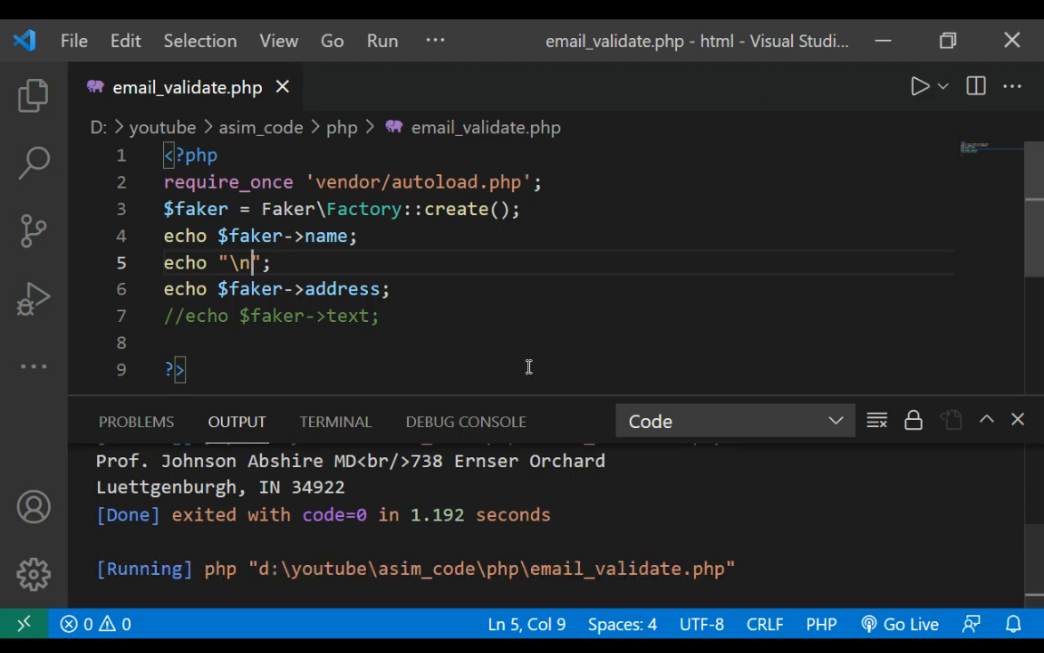
left_click(918, 86)
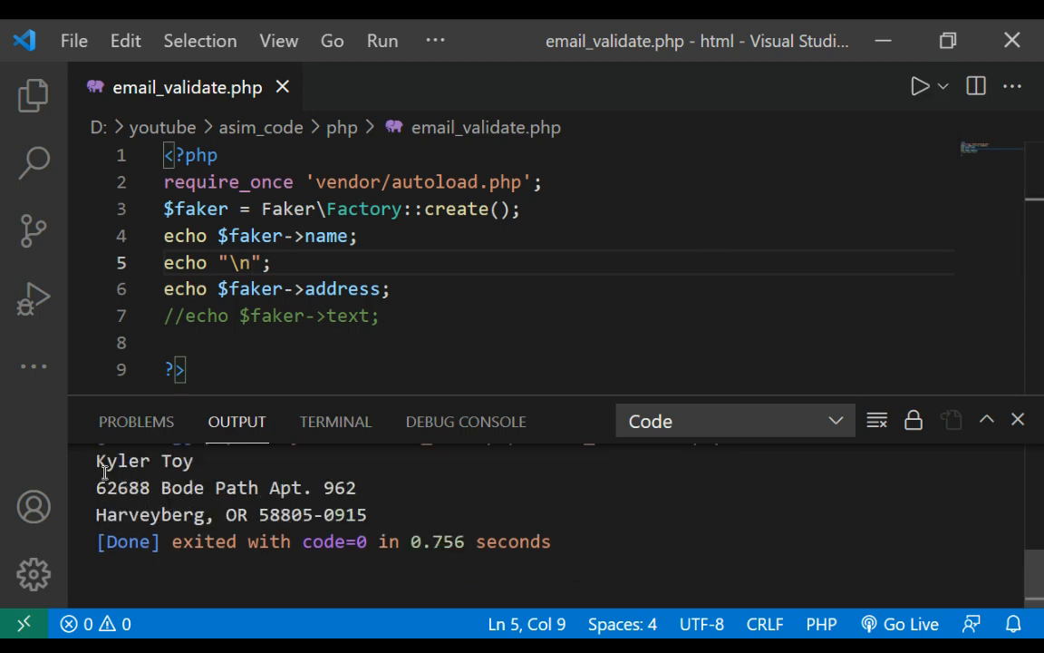
mouse_move(225, 497)
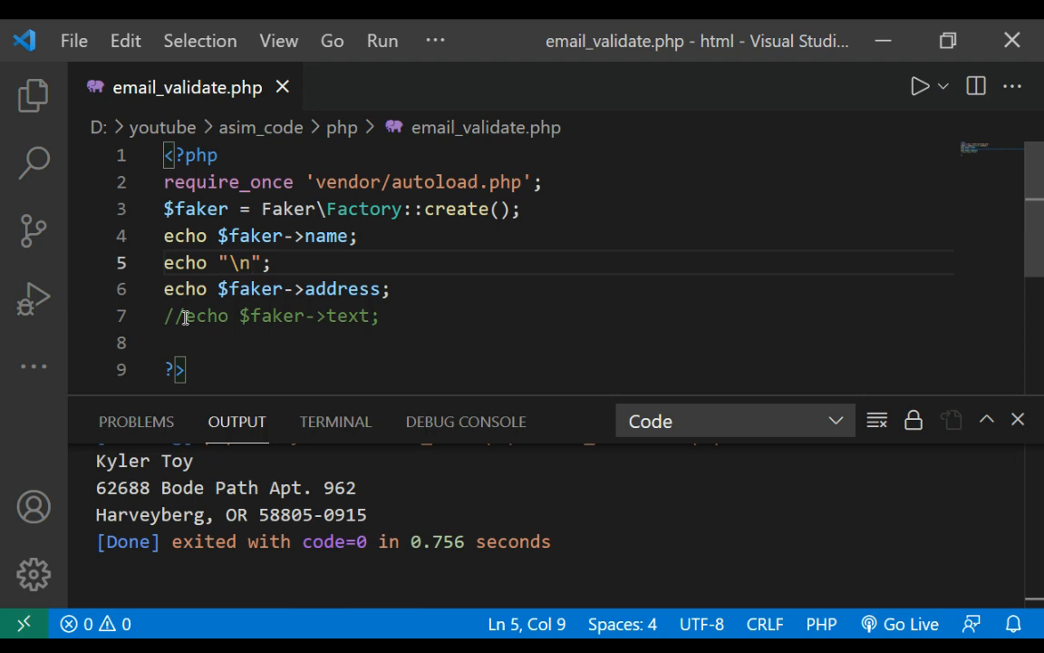
mouse_move(650, 334)
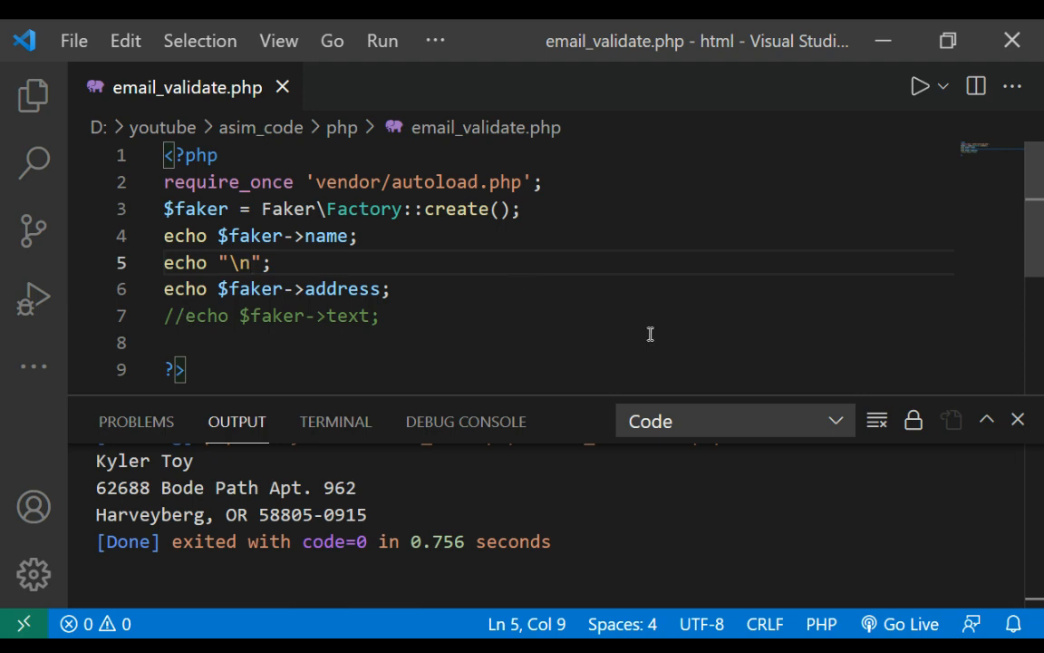
mouse_move(677, 333)
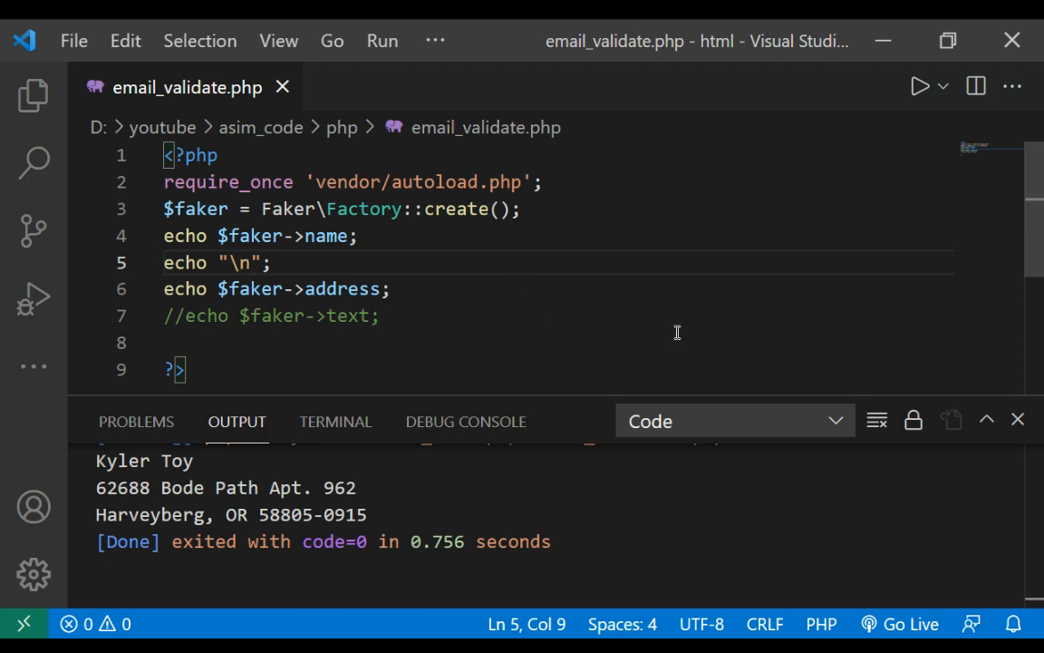